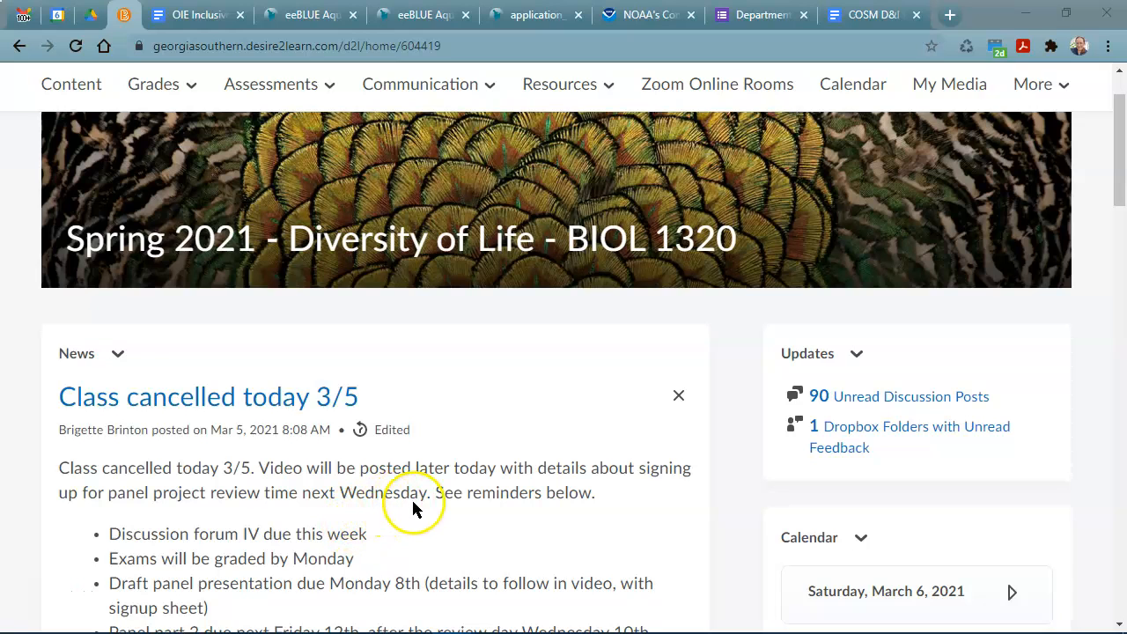
Step: Open Assessments > Dropbox and review the Panel Discussion folders' statuses and due dates
{"action": "scroll", "scroll_direction": "down", "scroll_amount": 3}
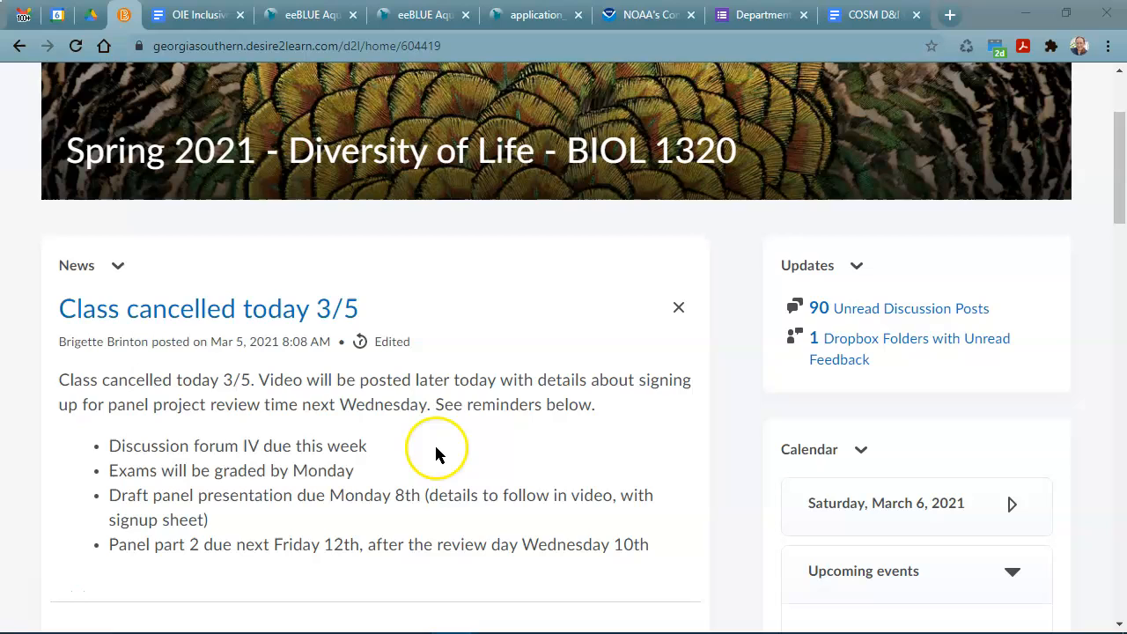
{"action": "mouse_move", "coordinate": [327, 526]}
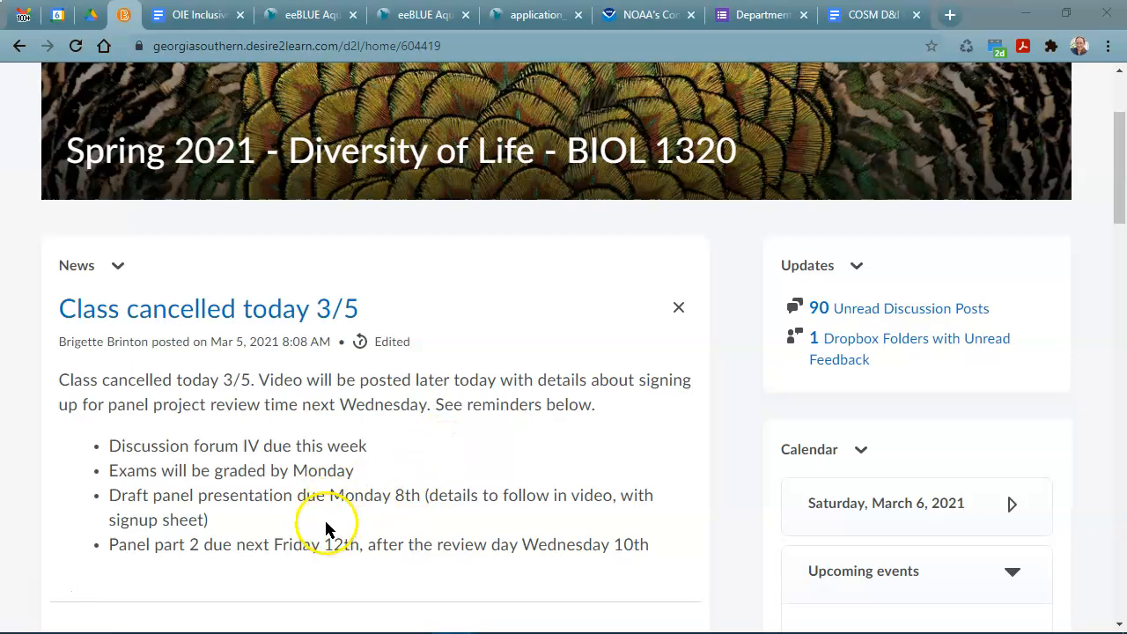
{"action": "mouse_move", "coordinate": [137, 506]}
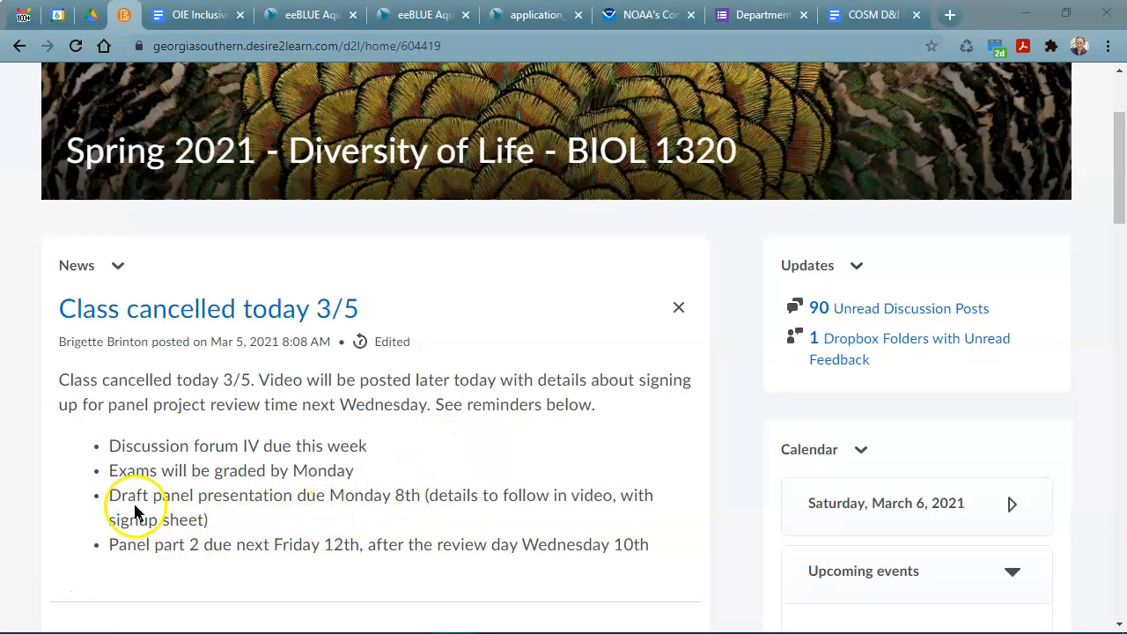
{"action": "mouse_move", "coordinate": [264, 499]}
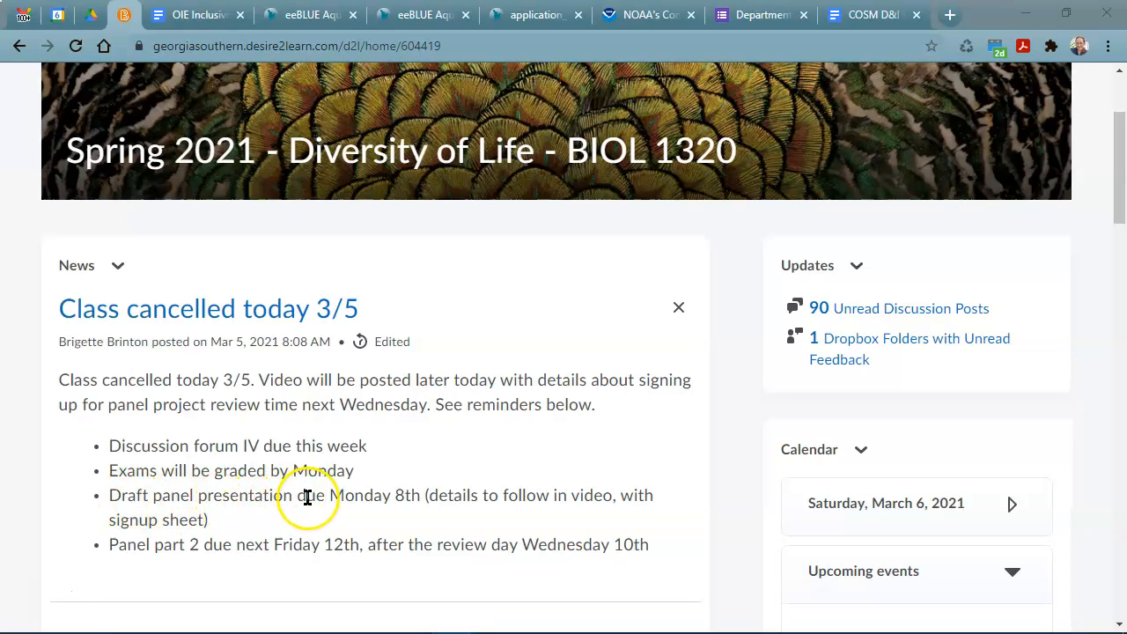
{"action": "mouse_move", "coordinate": [302, 490]}
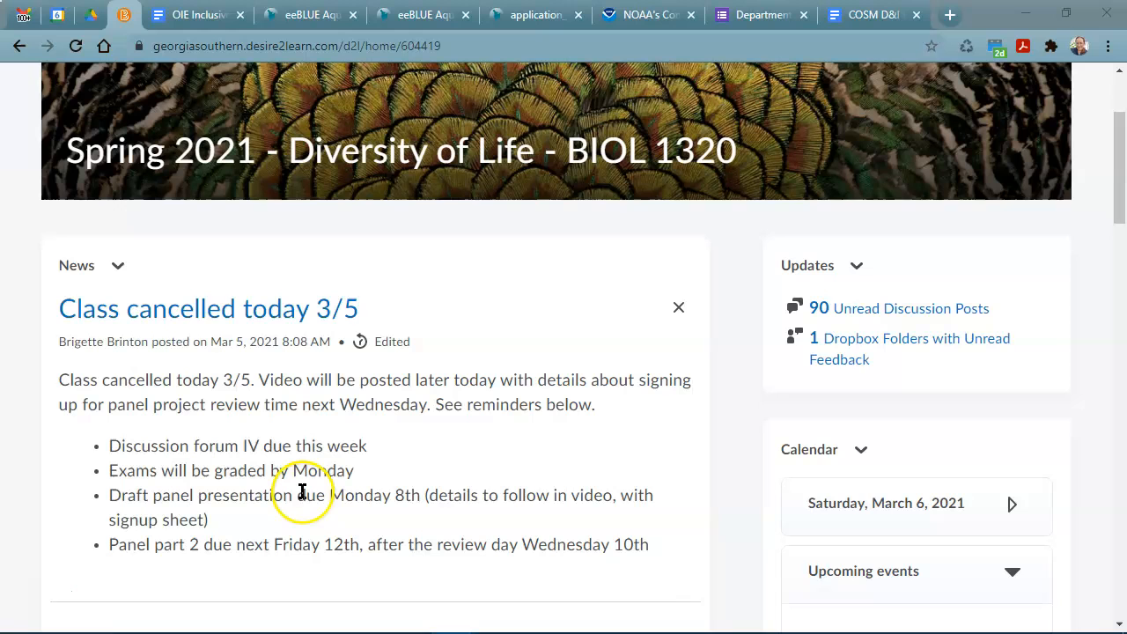
{"action": "mouse_move", "coordinate": [315, 513]}
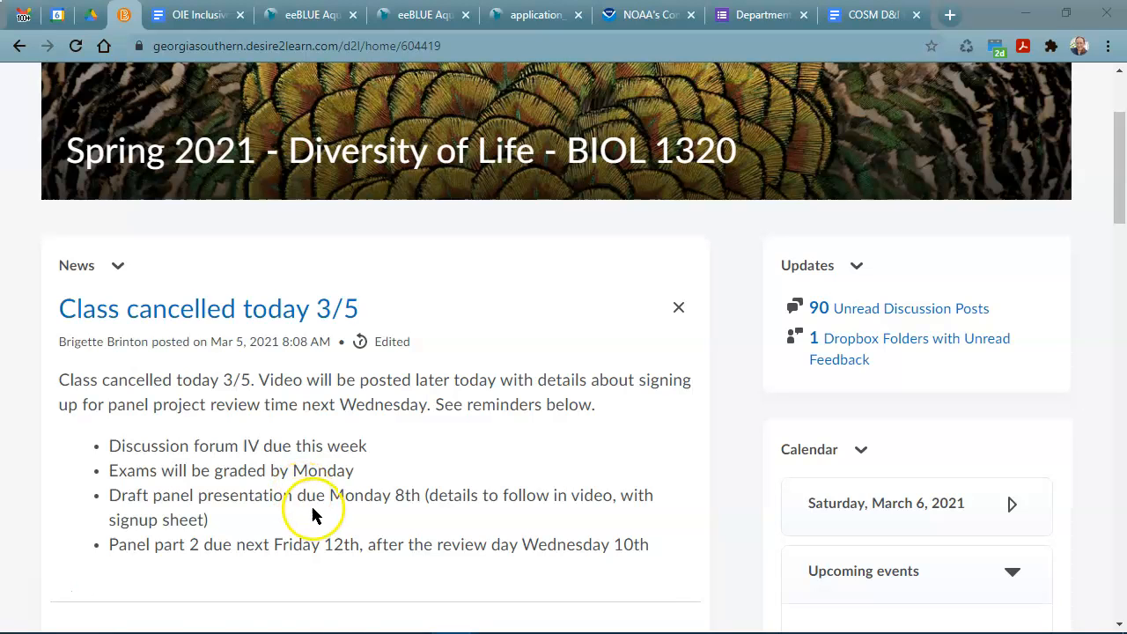
{"action": "scroll", "scroll_direction": "up", "scroll_amount": 3}
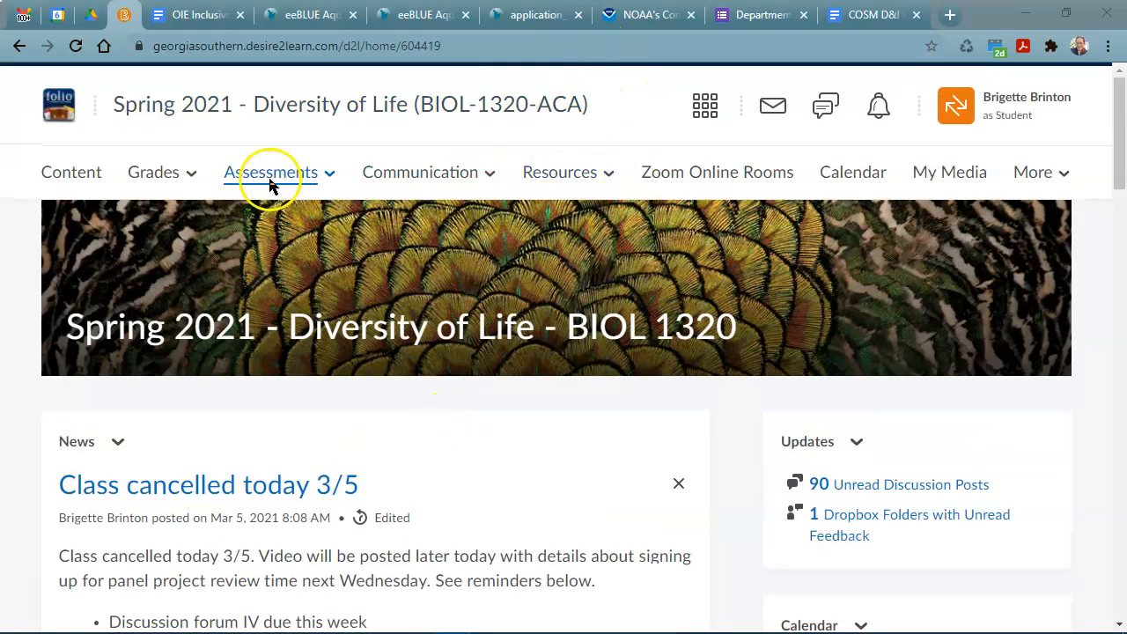
{"action": "left_click", "coordinate": [271, 172]}
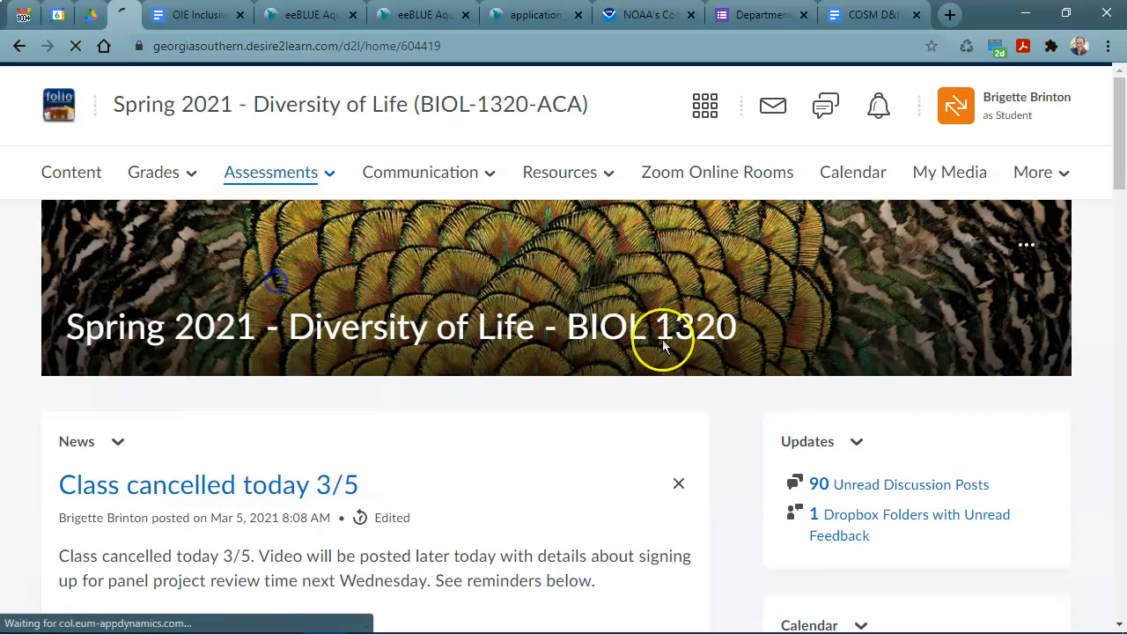
{"action": "left_click", "coordinate": [909, 525]}
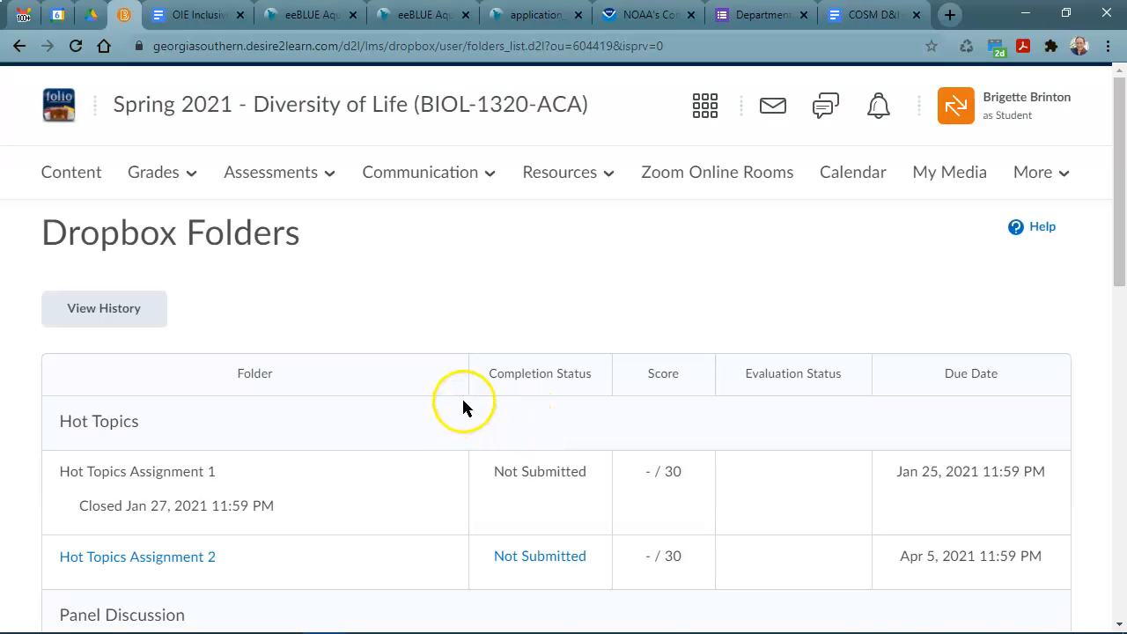
{"action": "scroll", "scroll_direction": "down", "scroll_amount": 3}
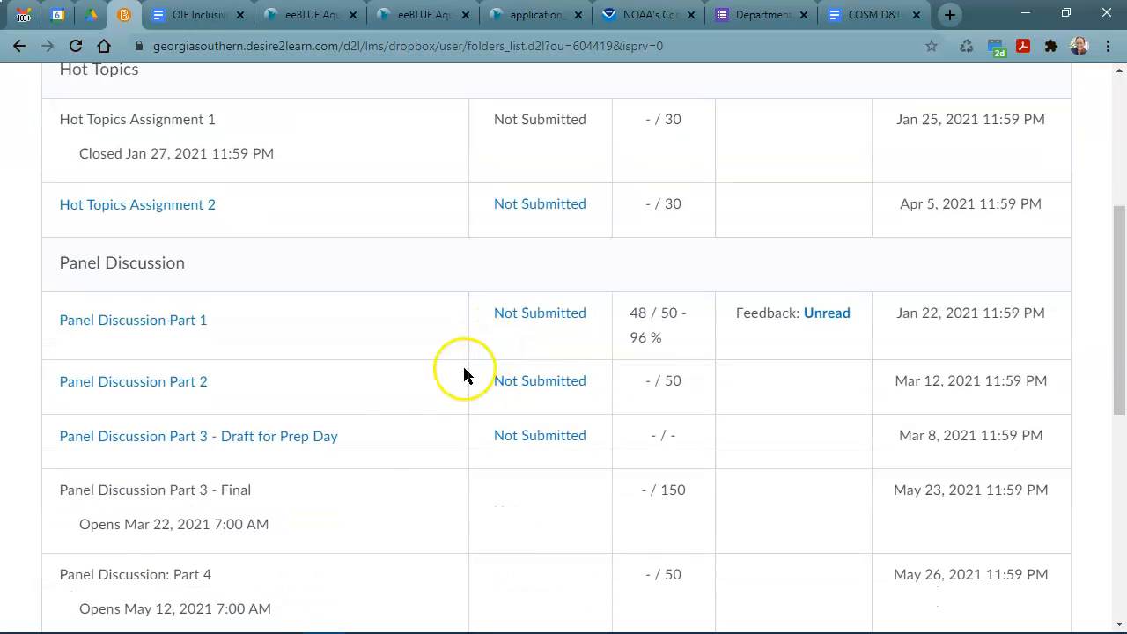
{"action": "mouse_move", "coordinate": [317, 462]}
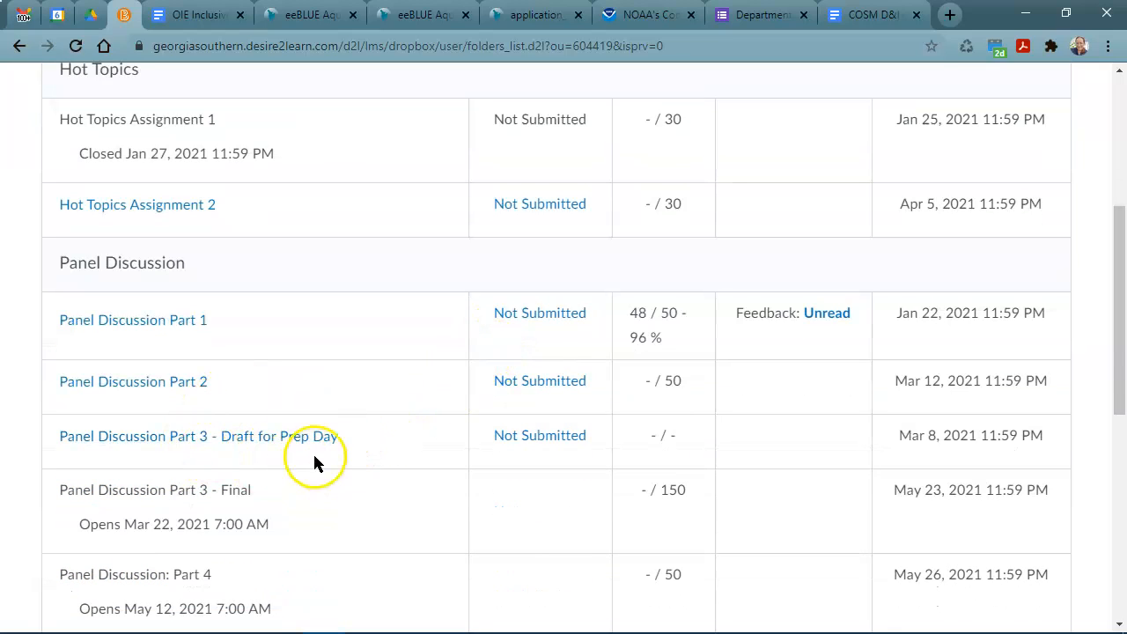
{"action": "mouse_move", "coordinate": [461, 463]}
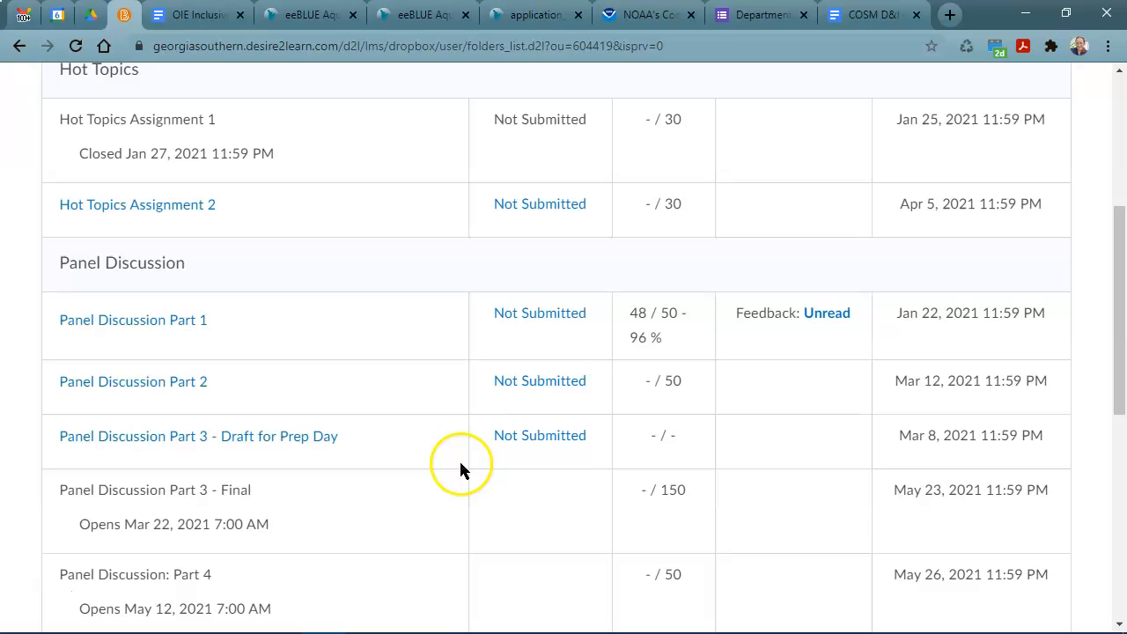
{"action": "mouse_move", "coordinate": [436, 437]}
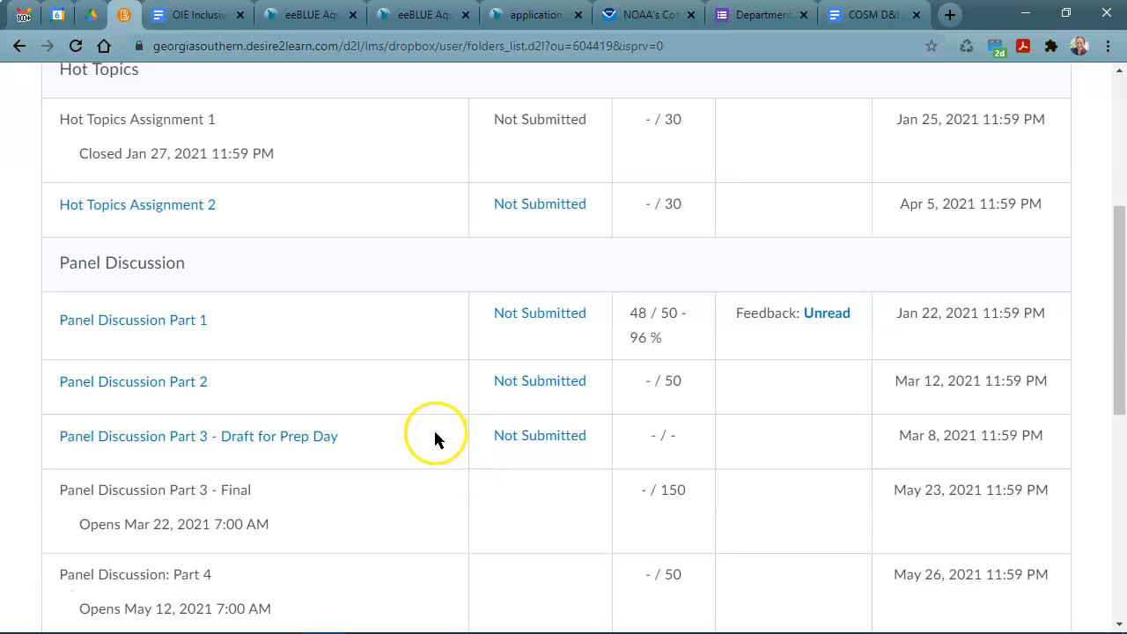
{"action": "mouse_move", "coordinate": [431, 447]}
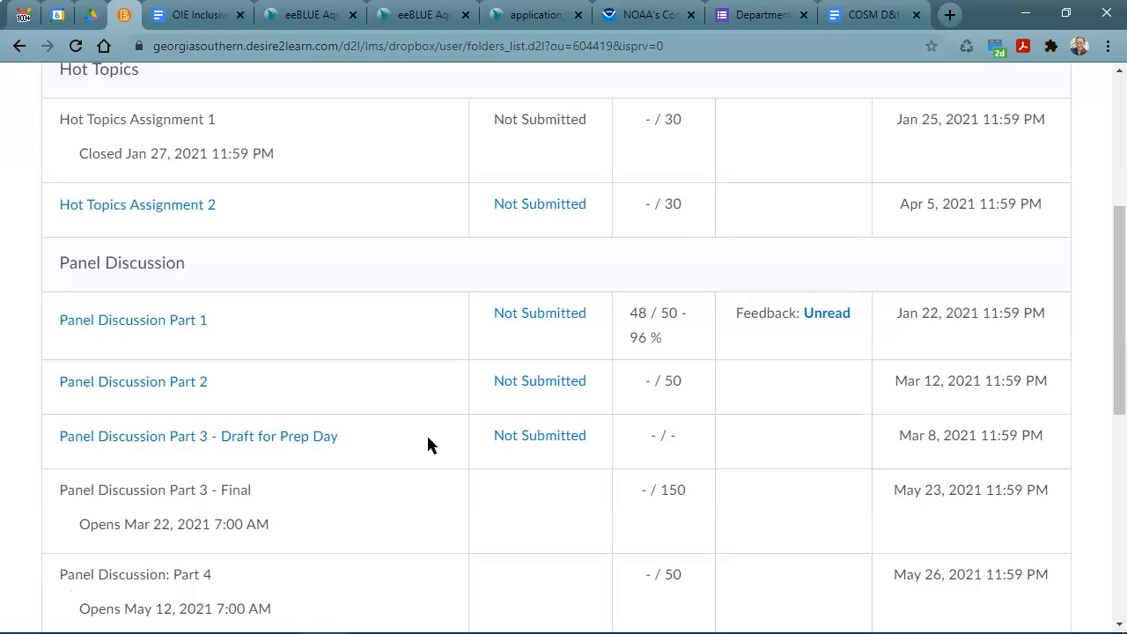
{"action": "mouse_move", "coordinate": [440, 440]}
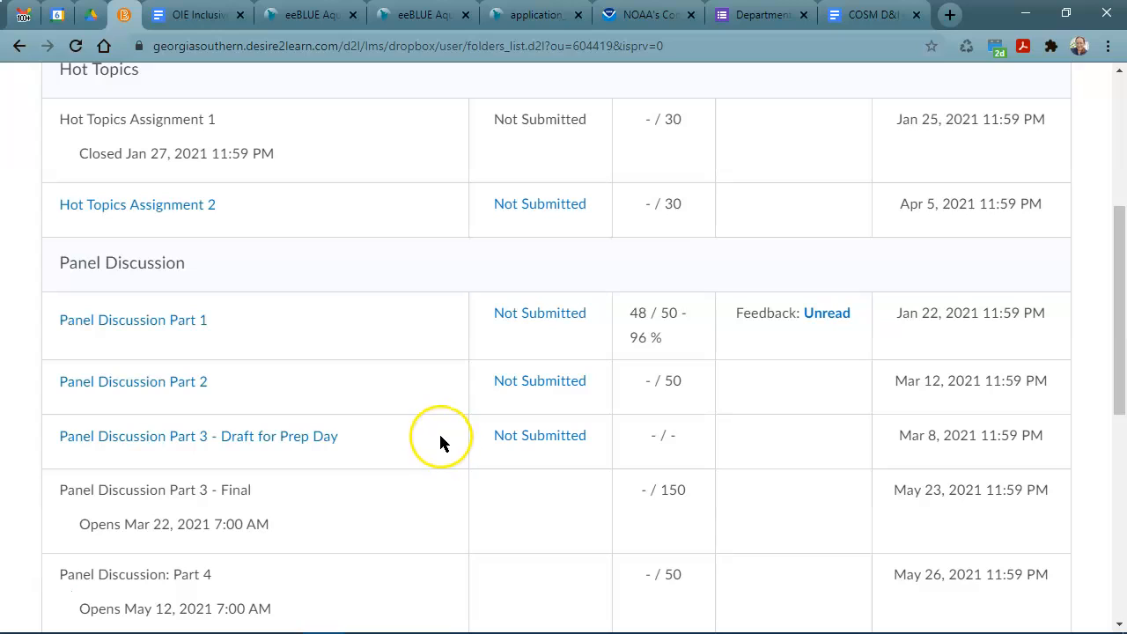
{"action": "mouse_move", "coordinate": [432, 444]}
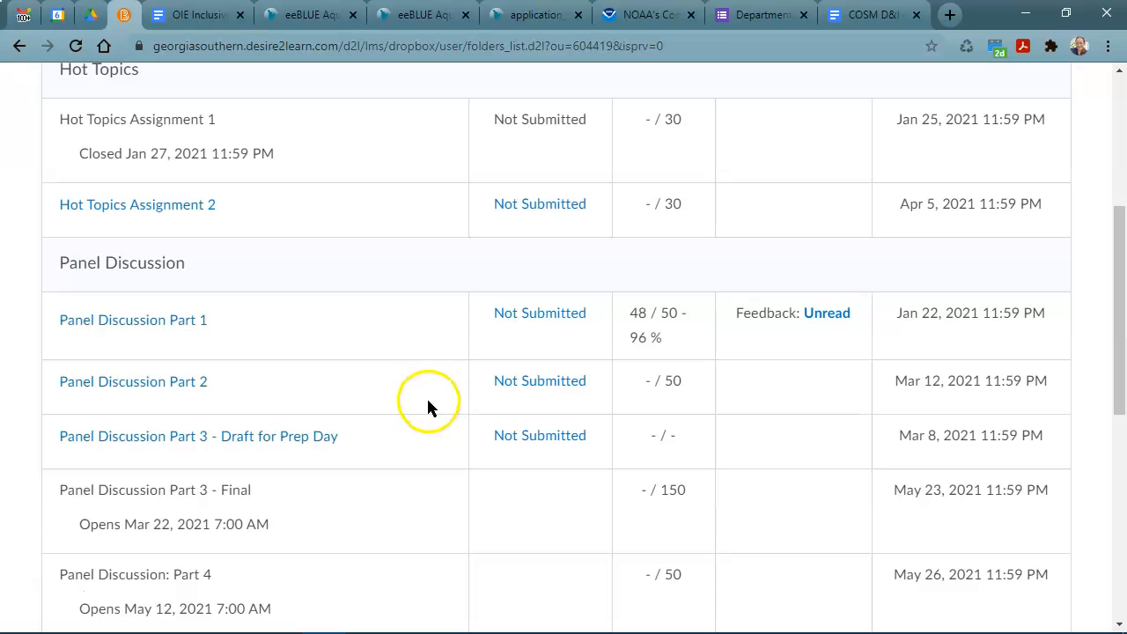
{"action": "mouse_move", "coordinate": [227, 475]}
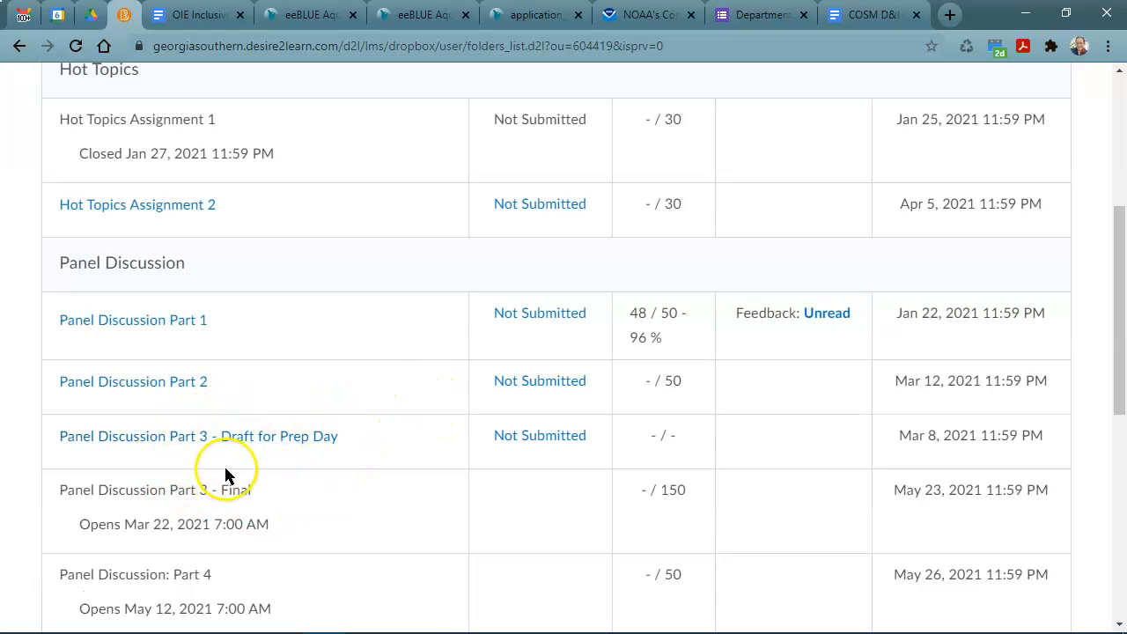
{"action": "mouse_move", "coordinate": [400, 440]}
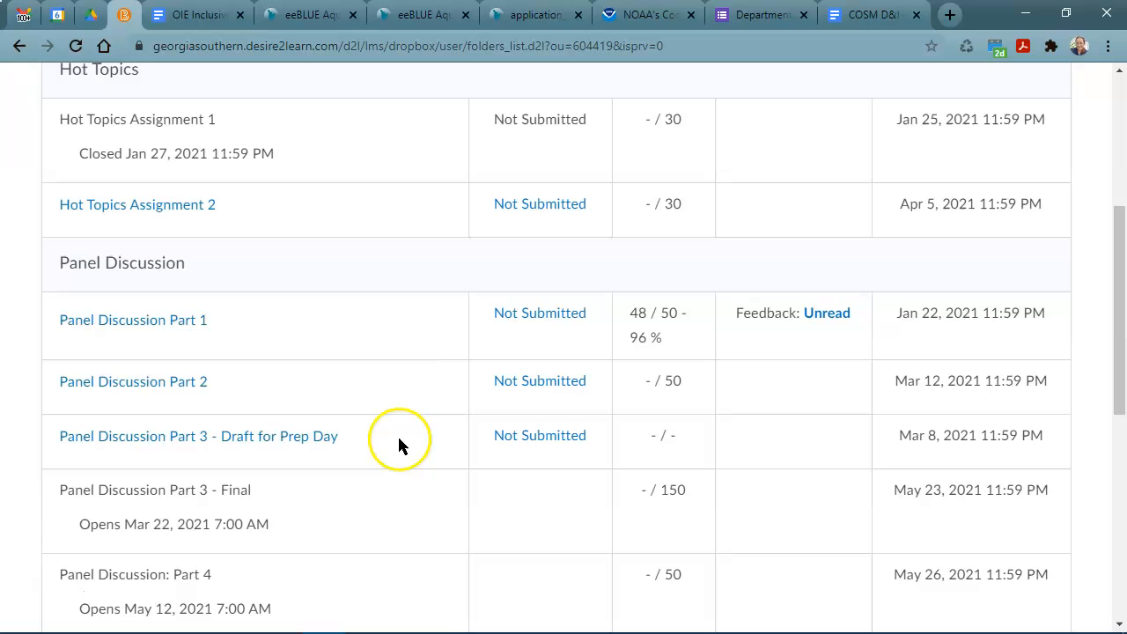
{"action": "mouse_move", "coordinate": [429, 444]}
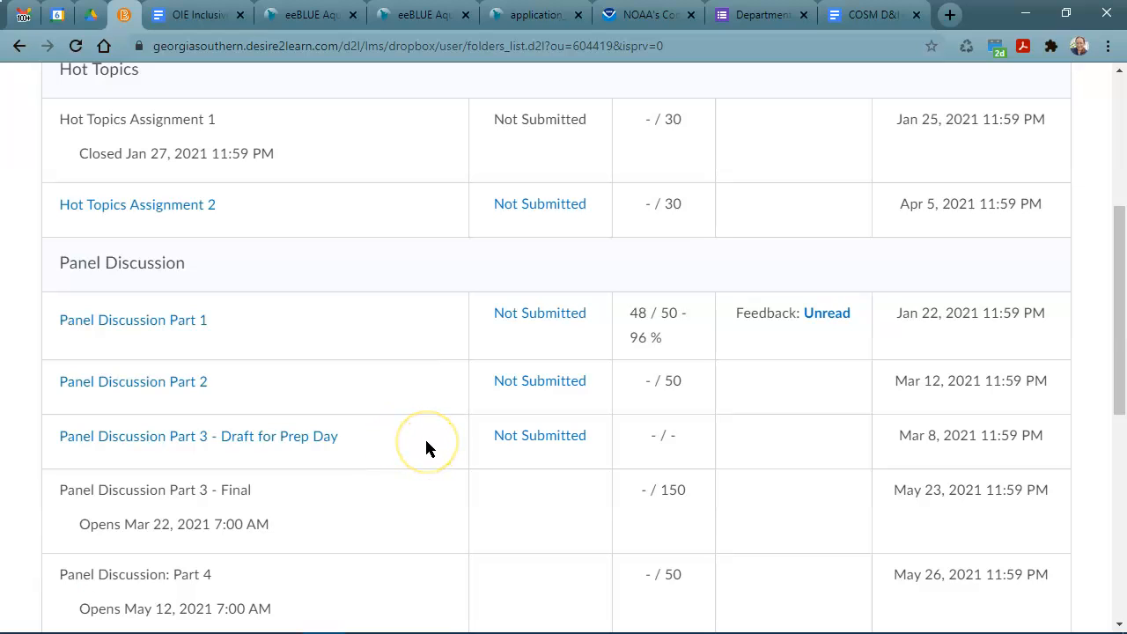
{"action": "mouse_move", "coordinate": [427, 442]}
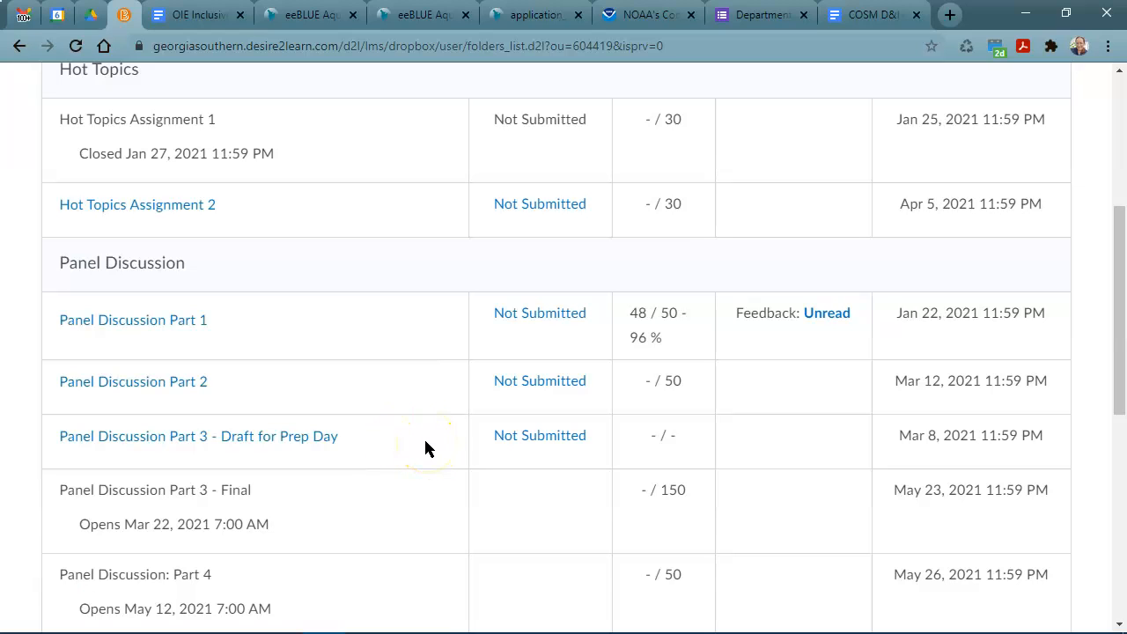
{"action": "scroll", "scroll_direction": "up", "scroll_amount": 3}
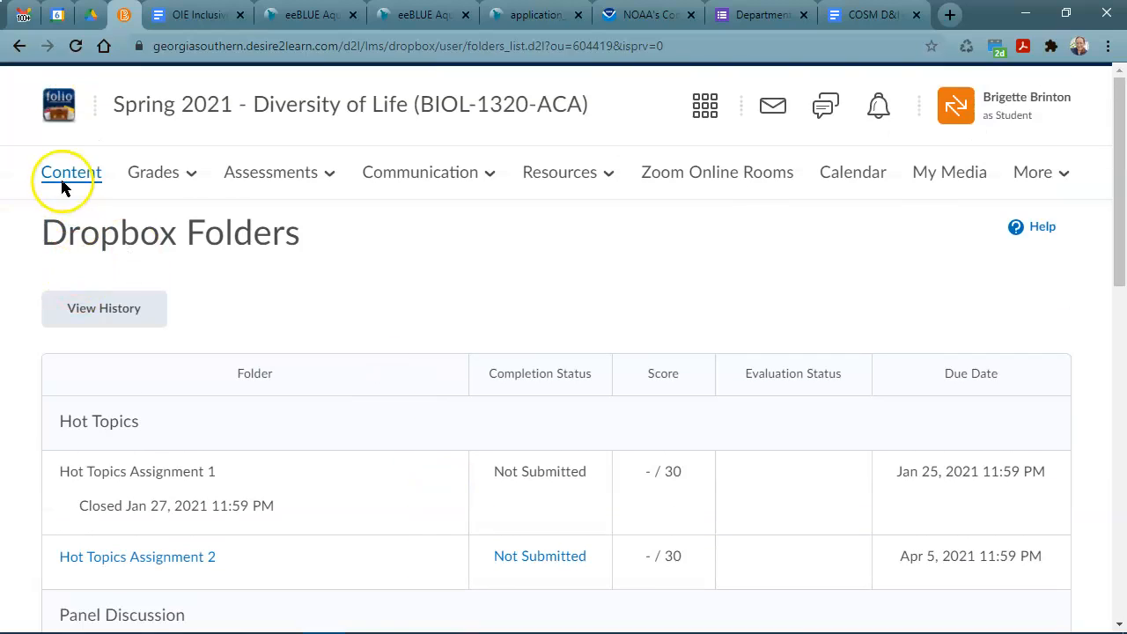
Step: Go to course Content and select the Panel Discussions module in the sidebar
{"action": "left_click", "coordinate": [71, 171]}
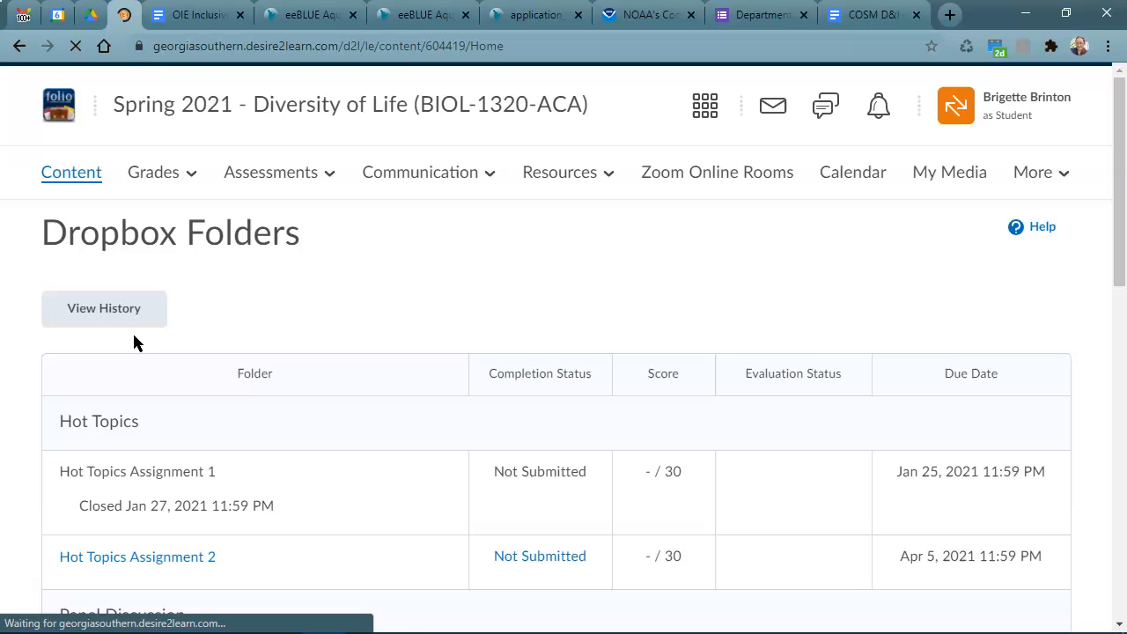
{"action": "left_click", "coordinate": [71, 171]}
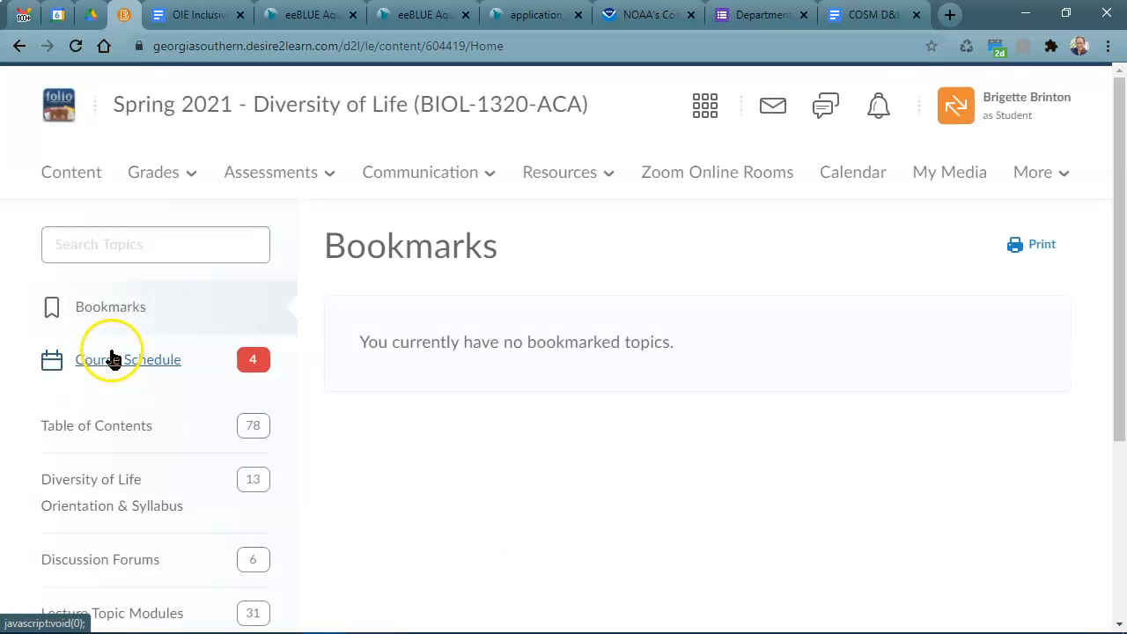
{"action": "scroll", "scroll_direction": "down", "scroll_amount": 3}
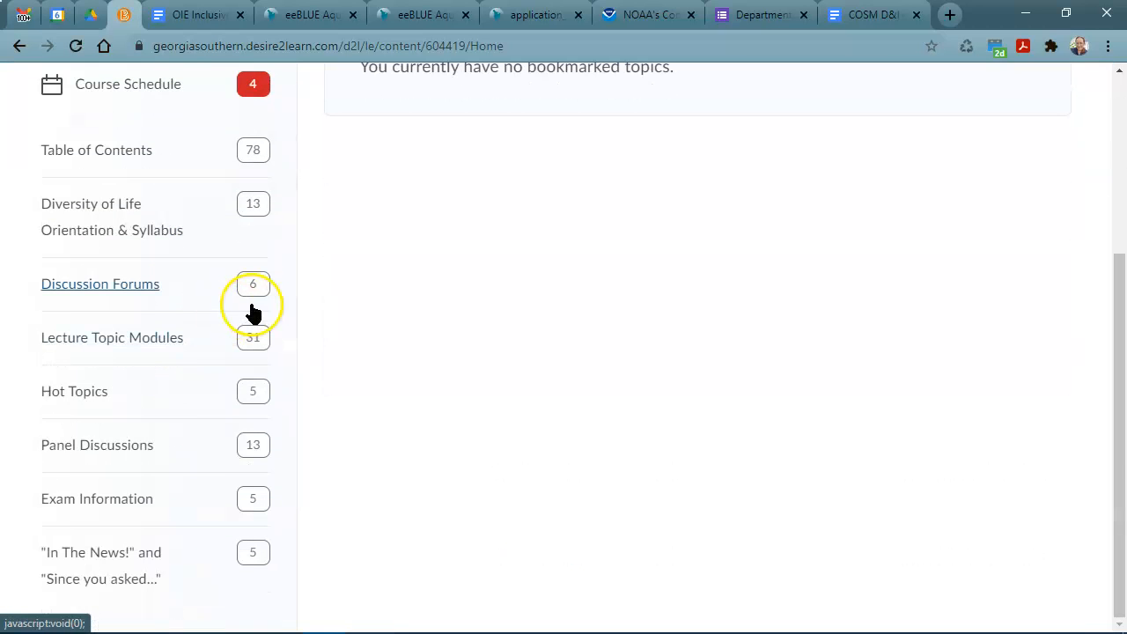
{"action": "left_click", "coordinate": [97, 445]}
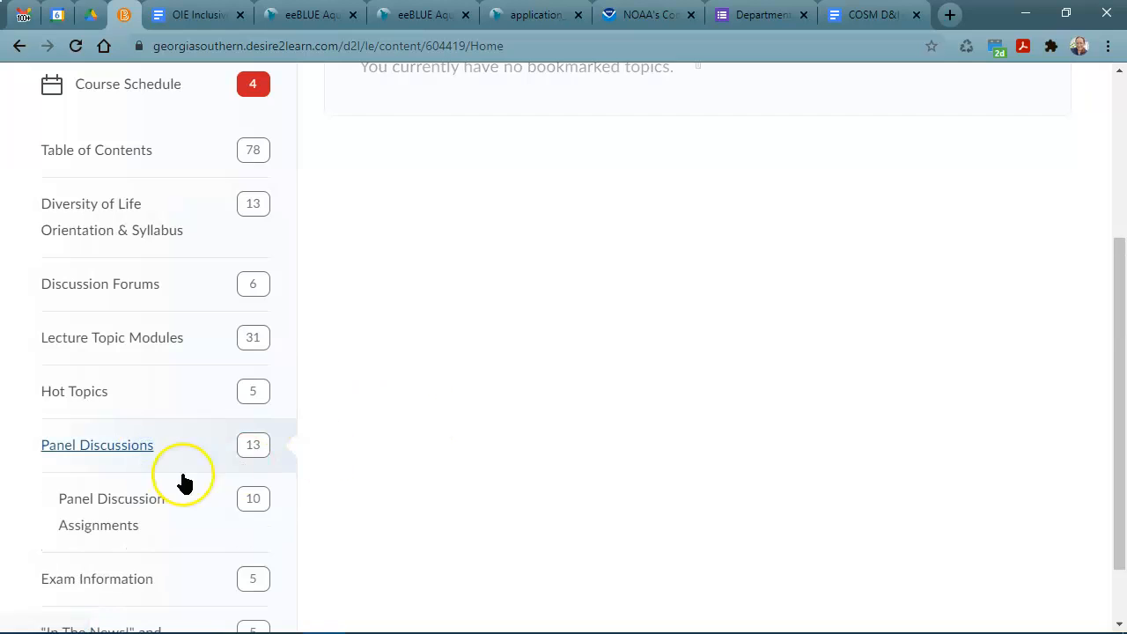
{"action": "left_click", "coordinate": [97, 445]}
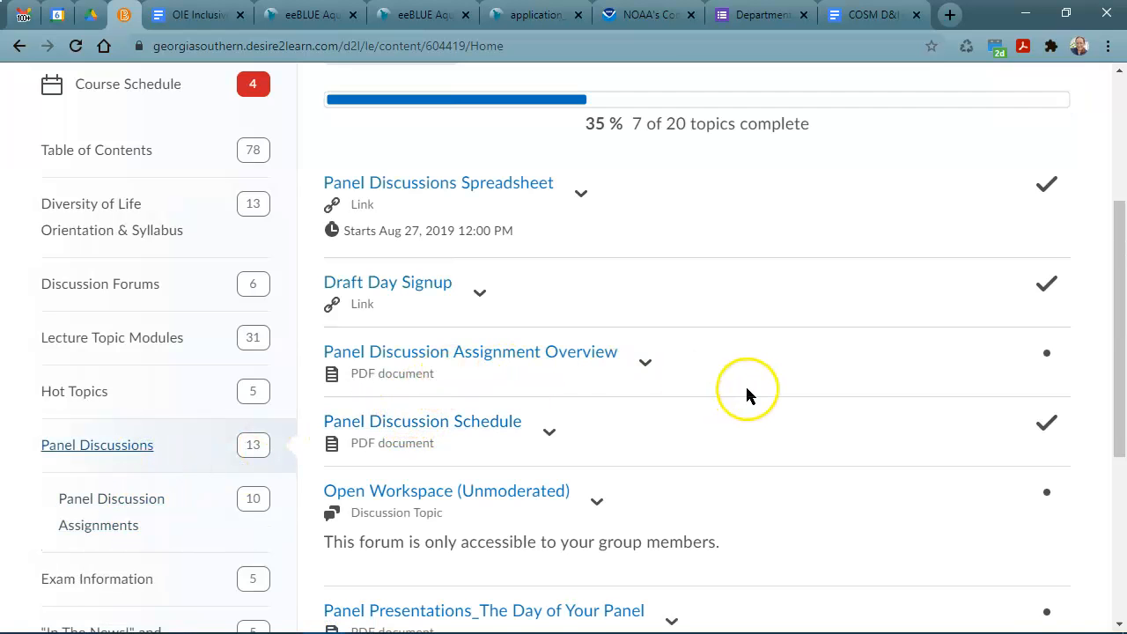
Step: Browse the module's items and open the Panel Discussions Spreadsheet
{"action": "scroll", "scroll_direction": "down", "scroll_amount": 3}
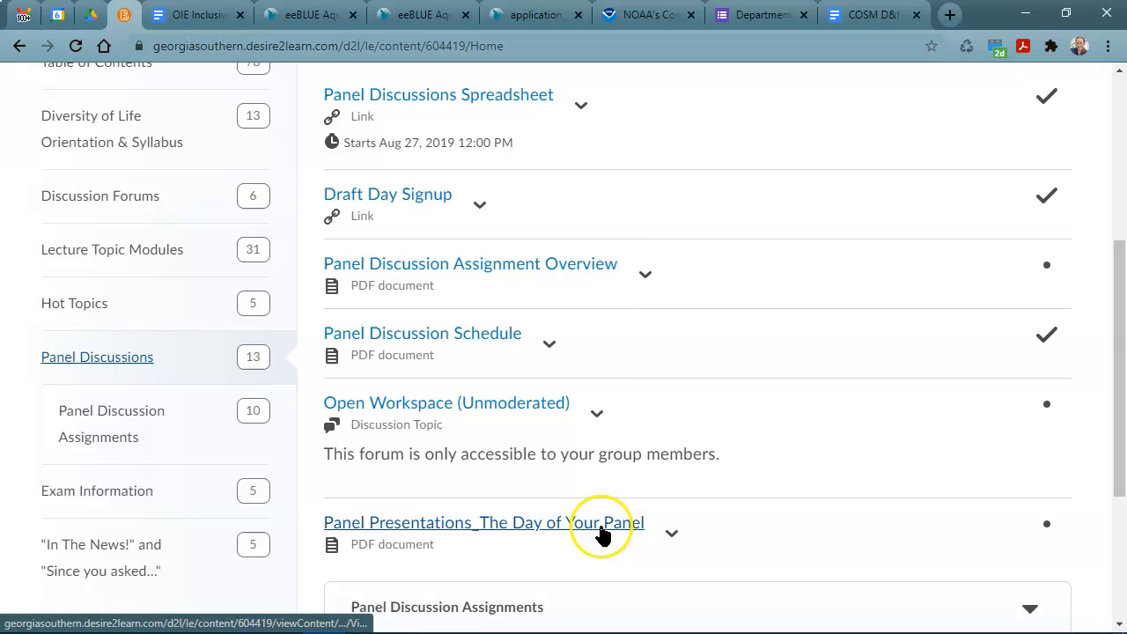
{"action": "mouse_move", "coordinate": [724, 514]}
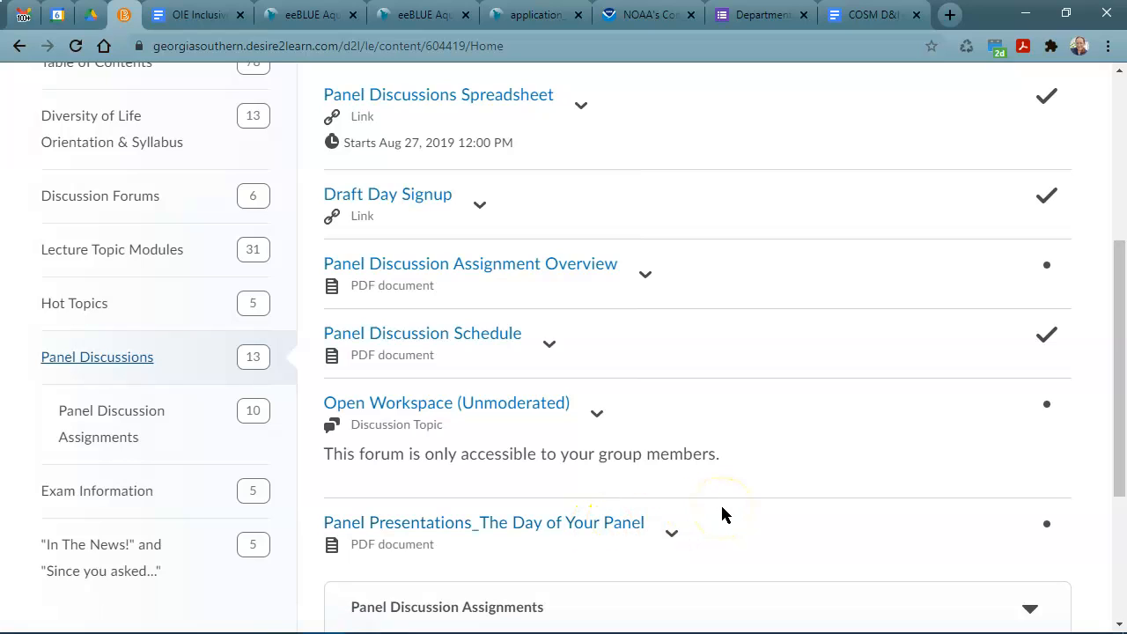
{"action": "mouse_move", "coordinate": [655, 346]}
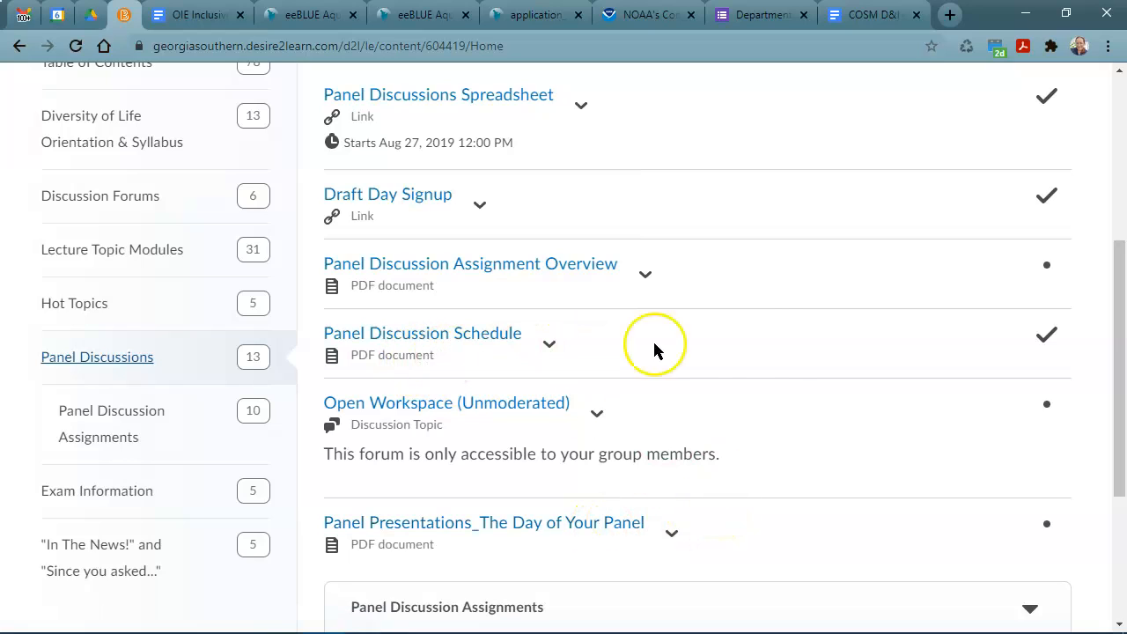
{"action": "scroll", "scroll_direction": "up", "scroll_amount": 3}
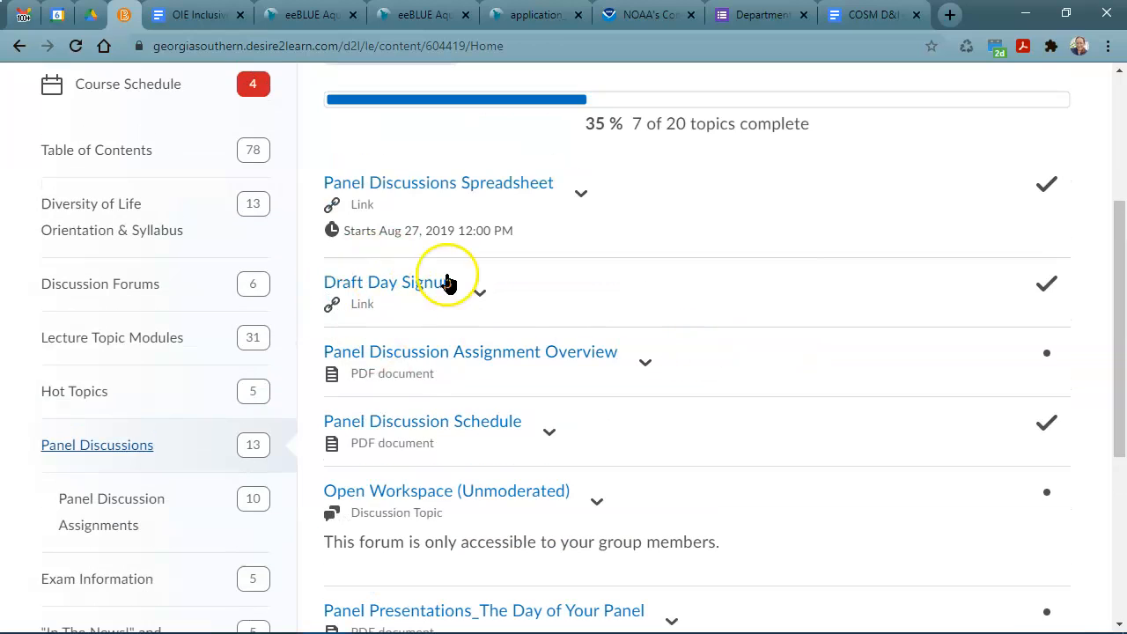
{"action": "mouse_move", "coordinate": [381, 246]}
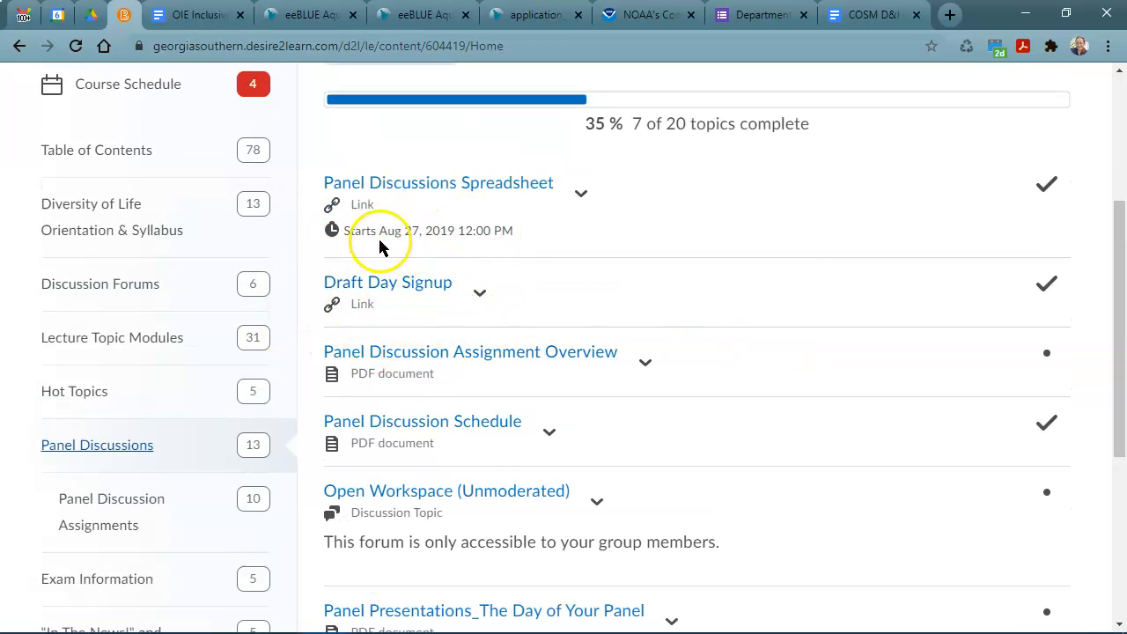
{"action": "left_click", "coordinate": [437, 182]}
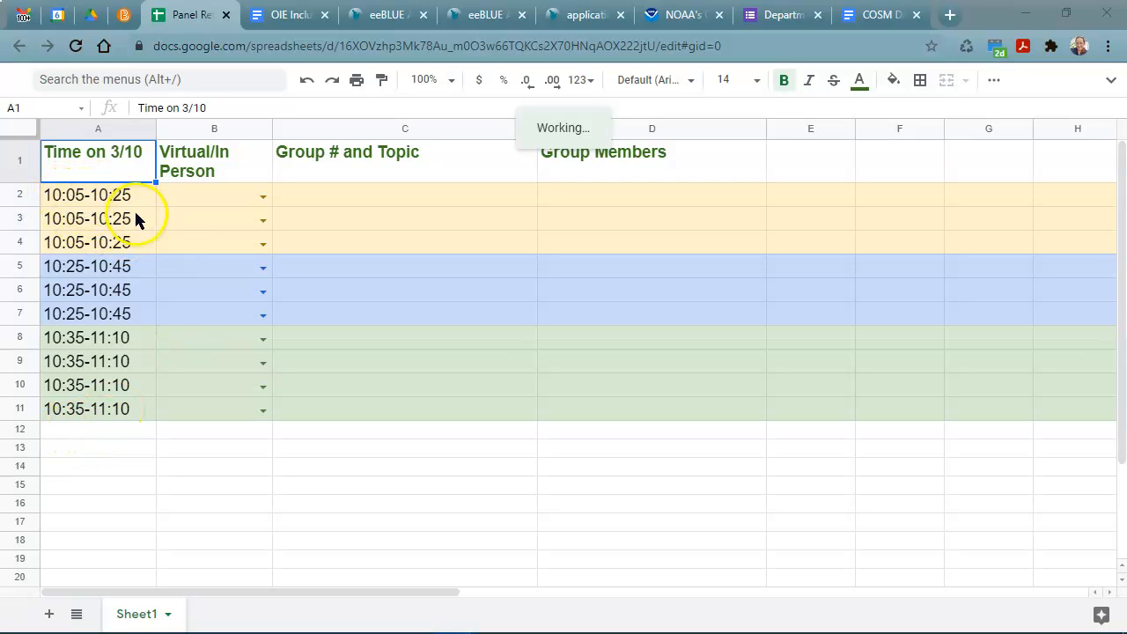
{"action": "mouse_move", "coordinate": [123, 420]}
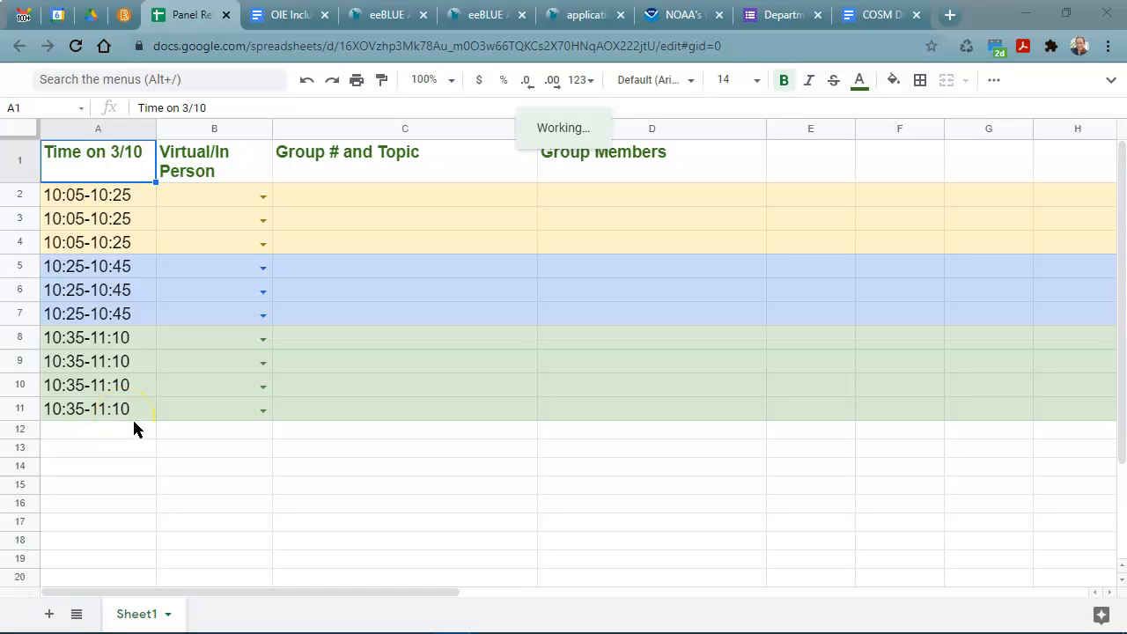
{"action": "mouse_move", "coordinate": [296, 476]}
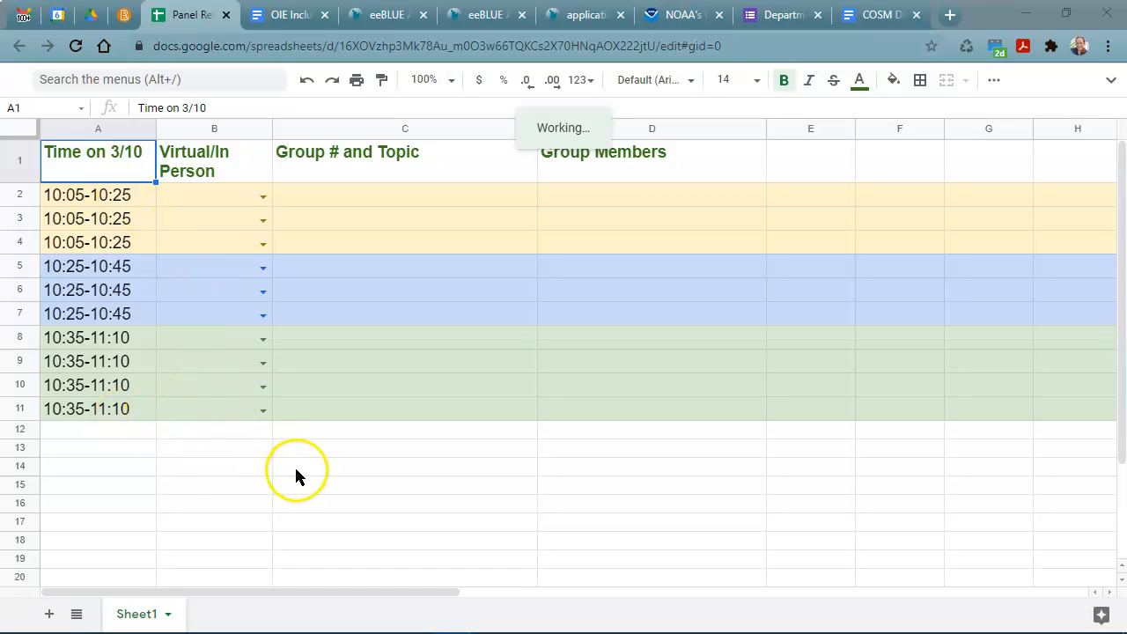
{"action": "mouse_move", "coordinate": [218, 204]}
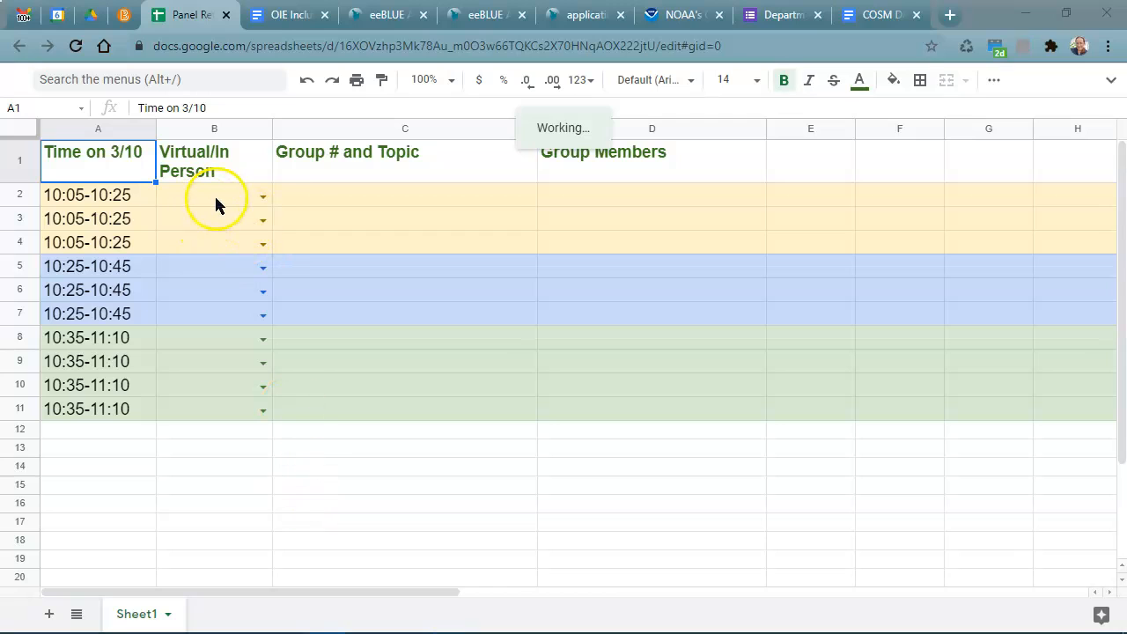
Step: Set cell B2's Virtual/In Person dropdown to Zoom, replacing an initial In Person choice
{"action": "left_click", "coordinate": [214, 195]}
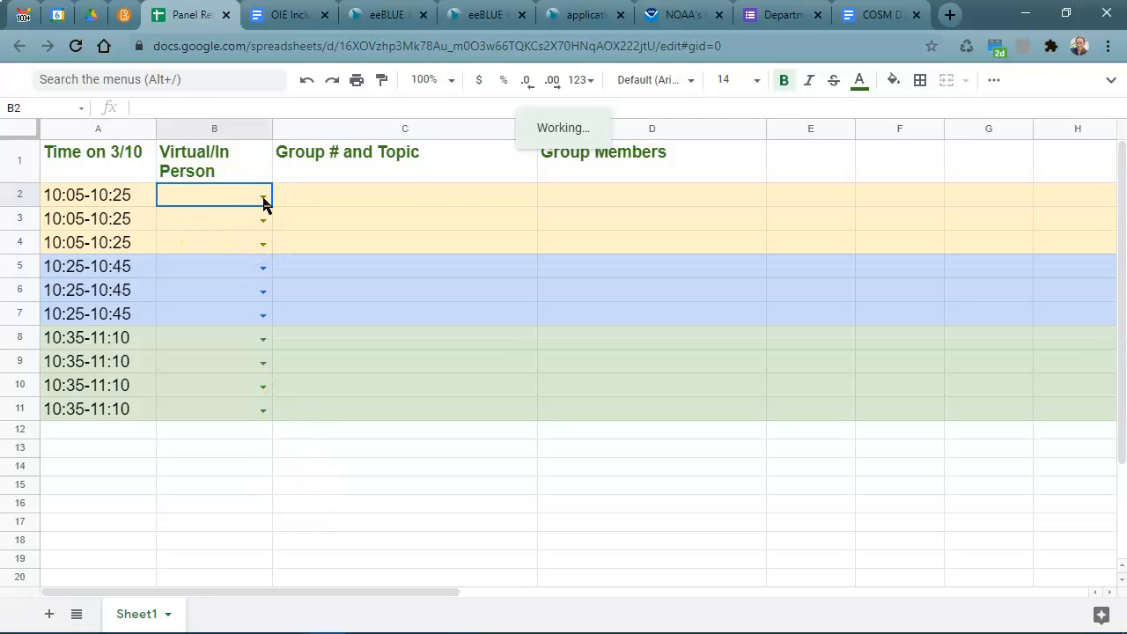
{"action": "left_click", "coordinate": [263, 195]}
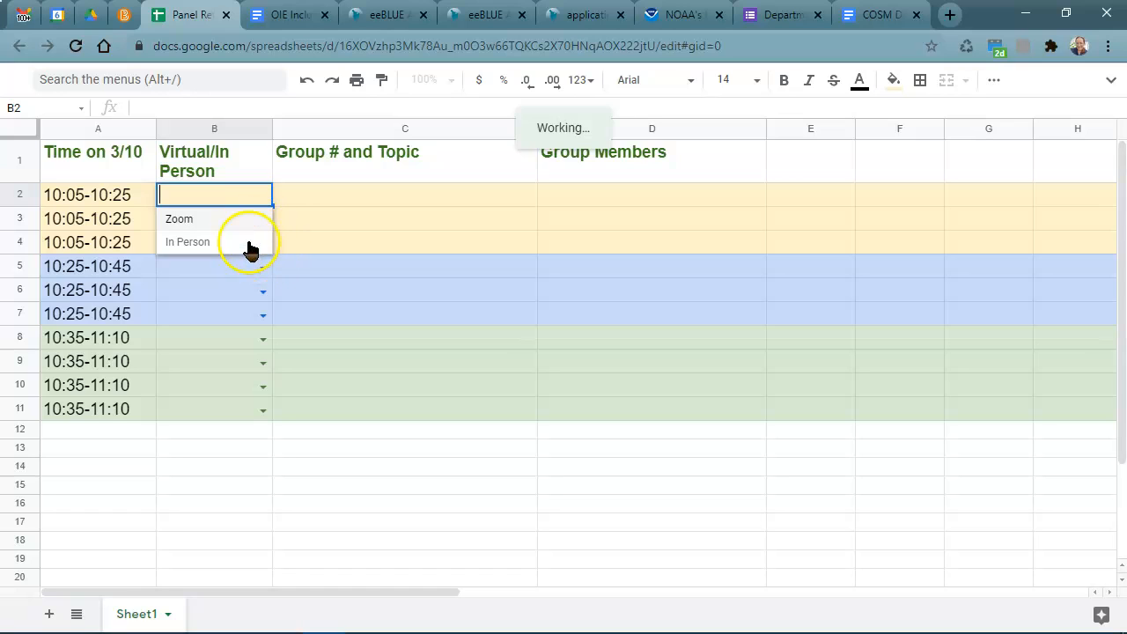
{"action": "mouse_move", "coordinate": [251, 245]}
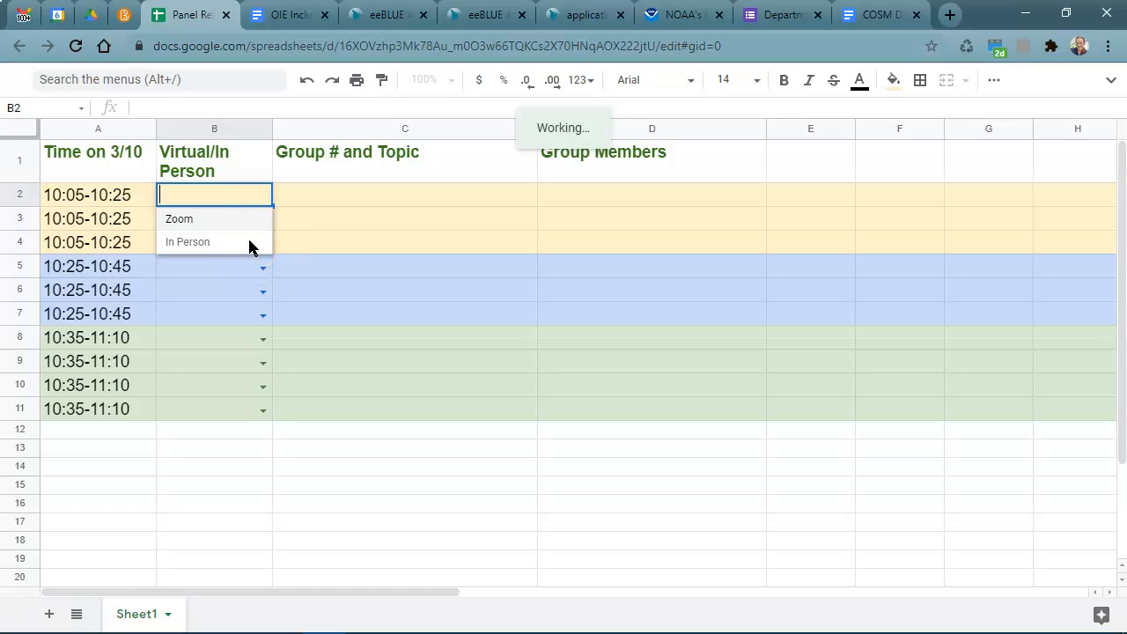
{"action": "mouse_move", "coordinate": [308, 205]}
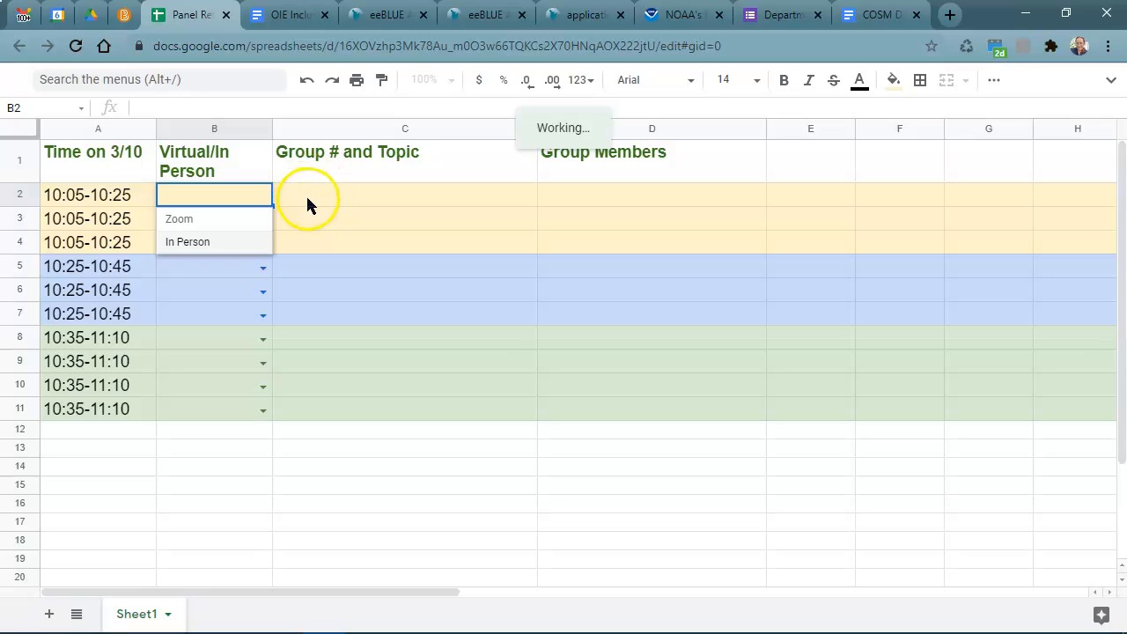
{"action": "left_click", "coordinate": [187, 241]}
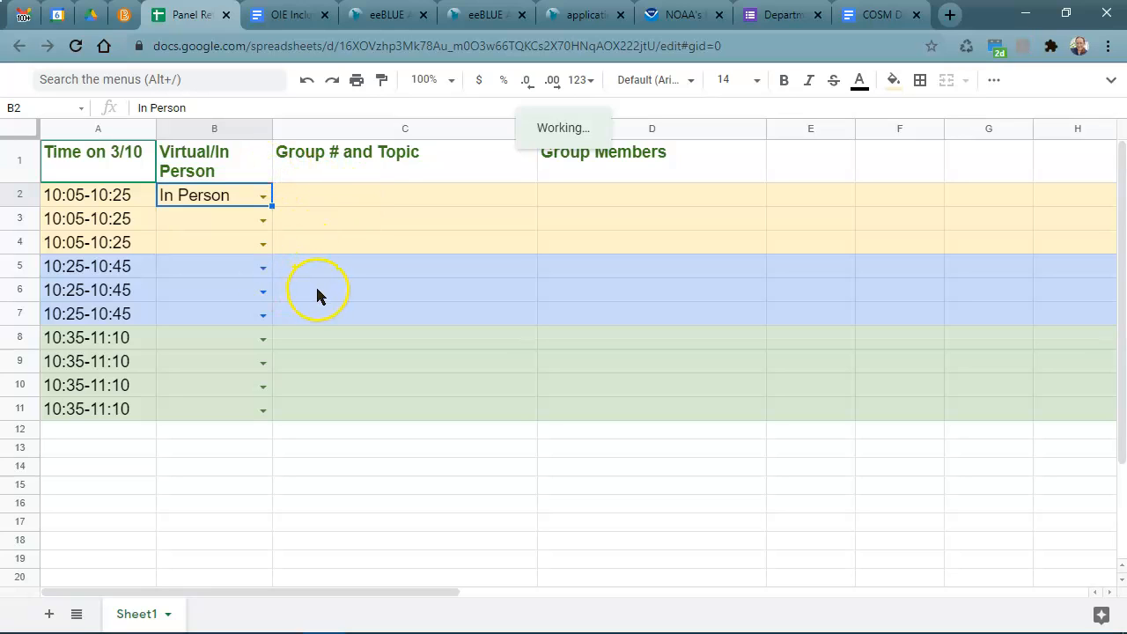
{"action": "mouse_move", "coordinate": [273, 216]}
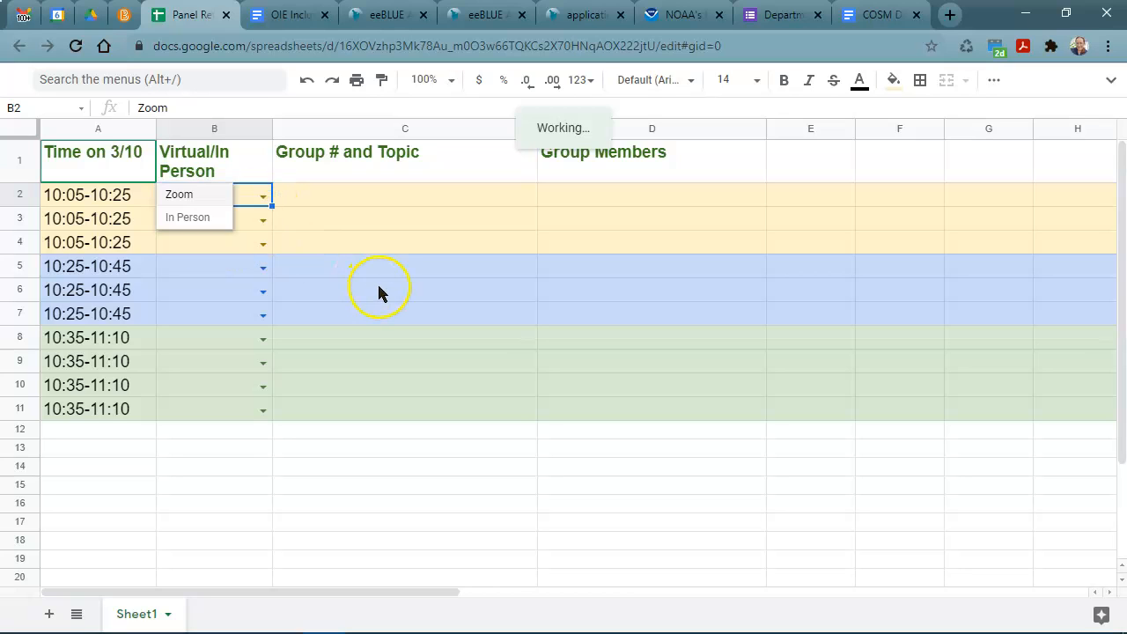
{"action": "left_click", "coordinate": [179, 194]}
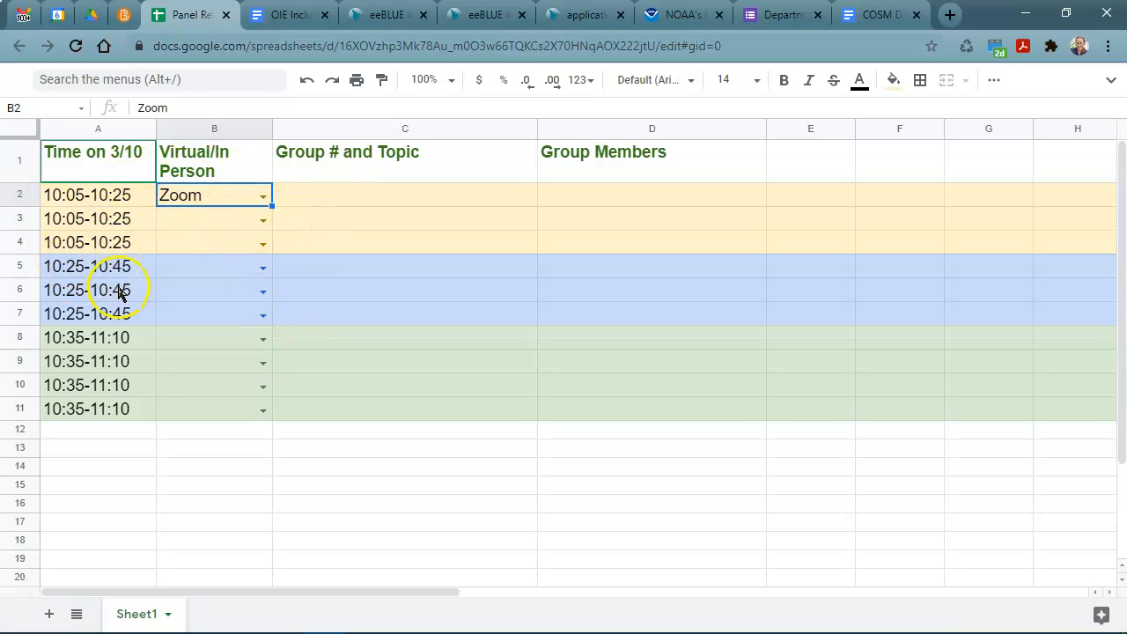
{"action": "mouse_move", "coordinate": [330, 530]}
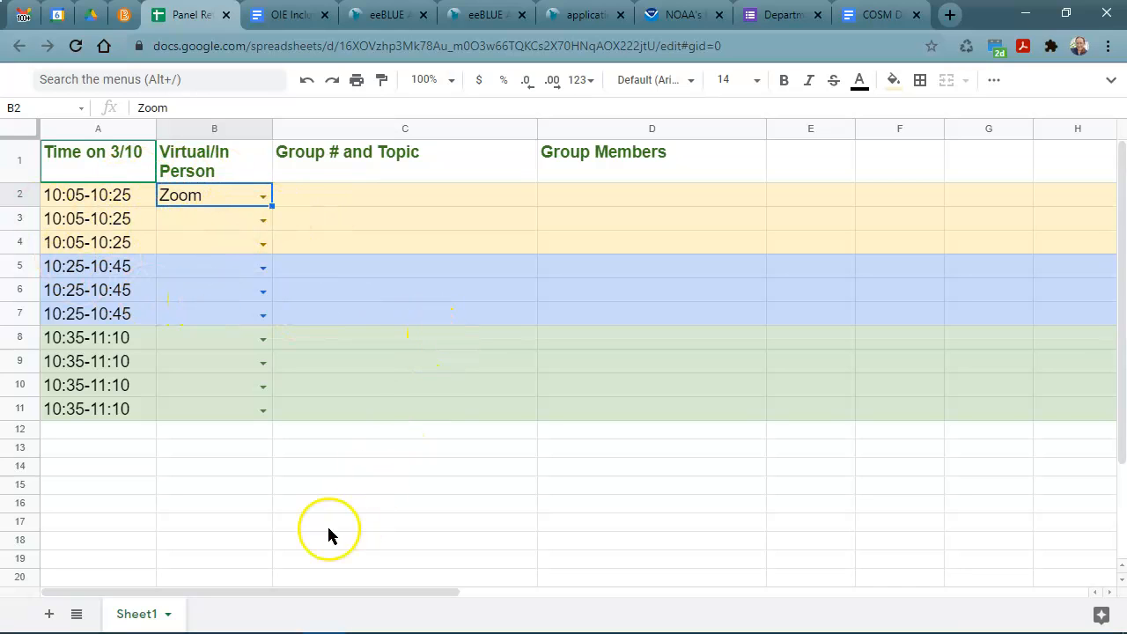
{"action": "mouse_move", "coordinate": [119, 586]}
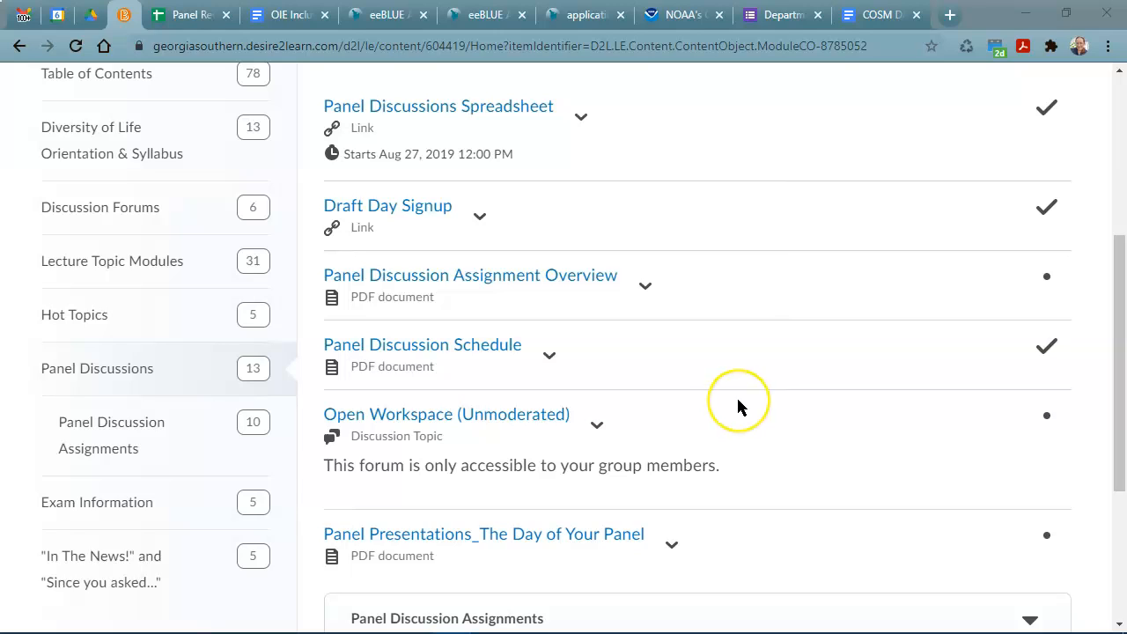
{"action": "mouse_move", "coordinate": [739, 407]}
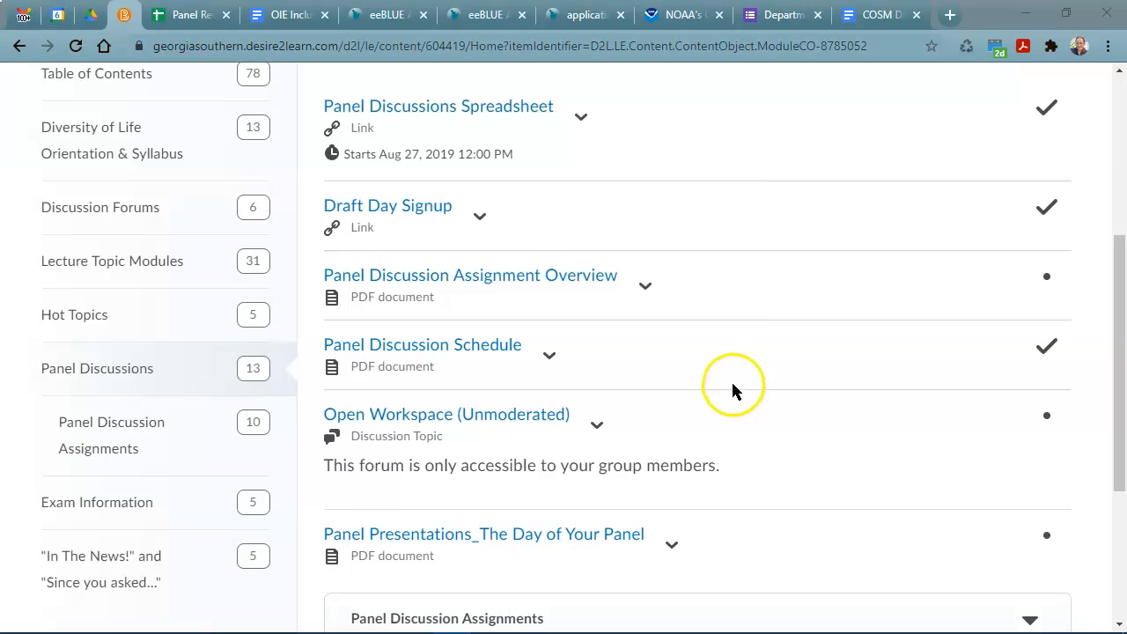
Step: Open the Instructions and Rubrics folder and browse its nine panel materials
{"action": "scroll", "scroll_direction": "up", "scroll_amount": 3}
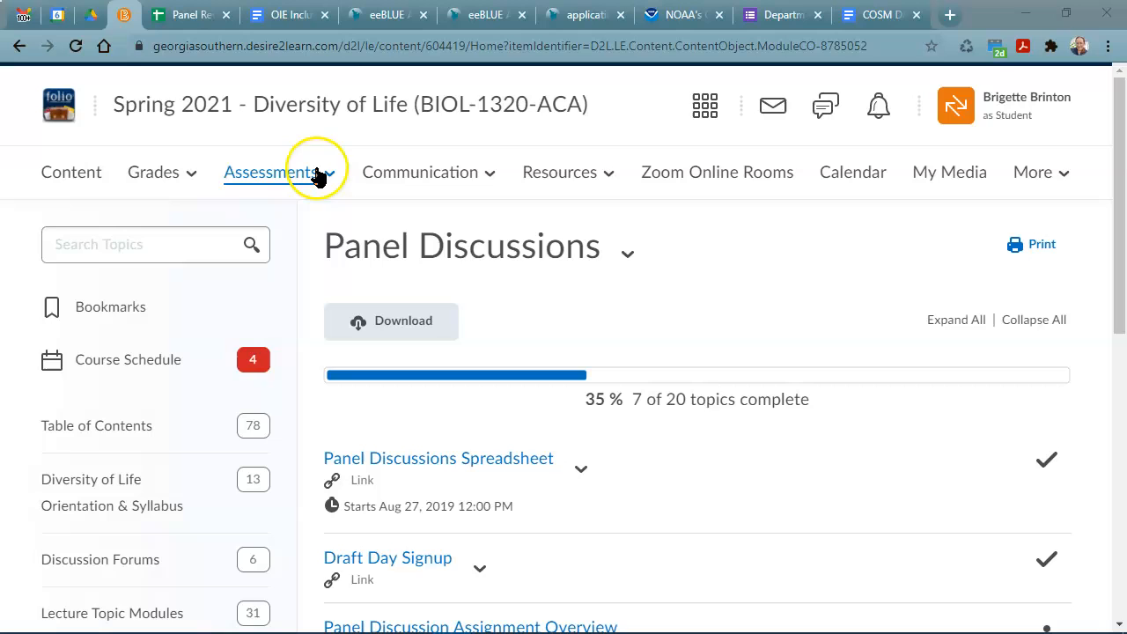
{"action": "scroll", "scroll_direction": "down", "scroll_amount": 3}
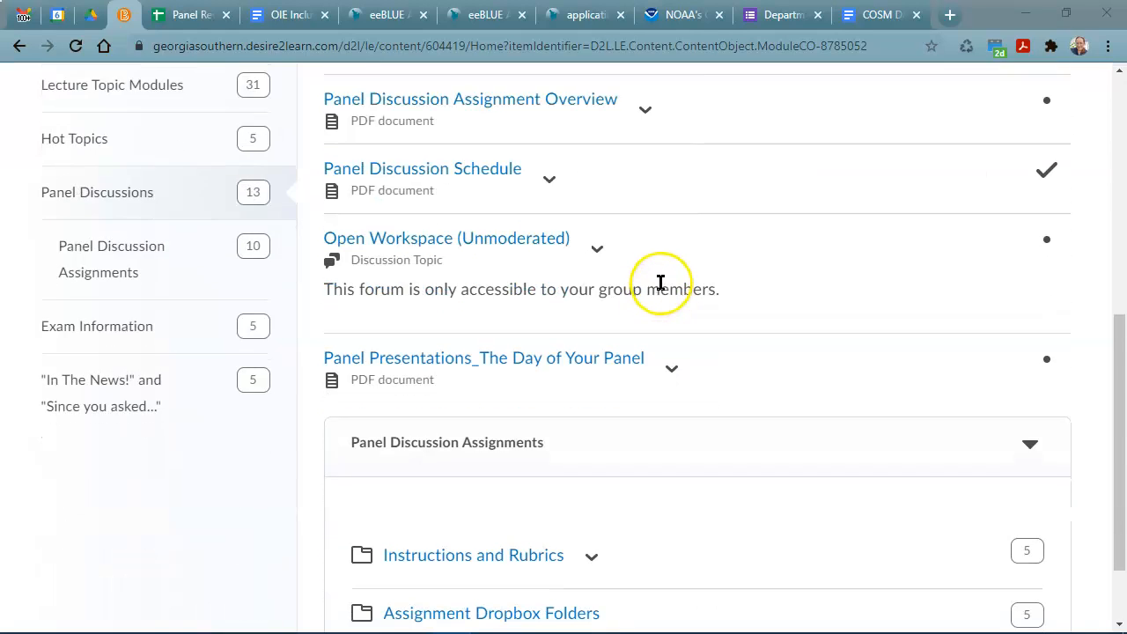
{"action": "scroll", "scroll_direction": "down", "scroll_amount": 3}
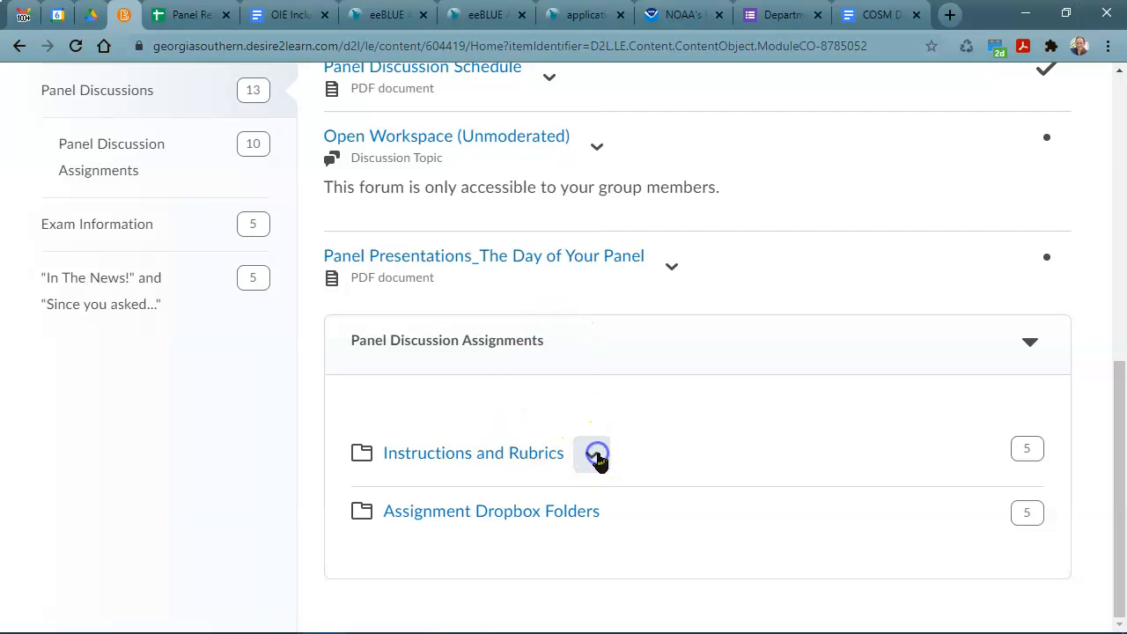
{"action": "left_click", "coordinate": [591, 453]}
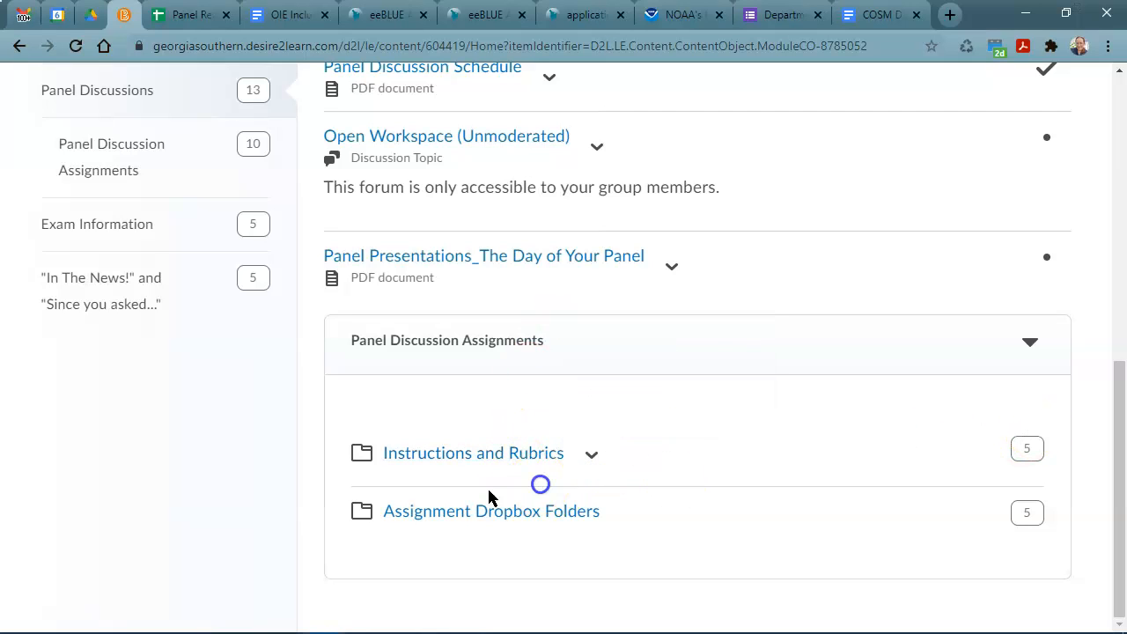
{"action": "left_click", "coordinate": [473, 451]}
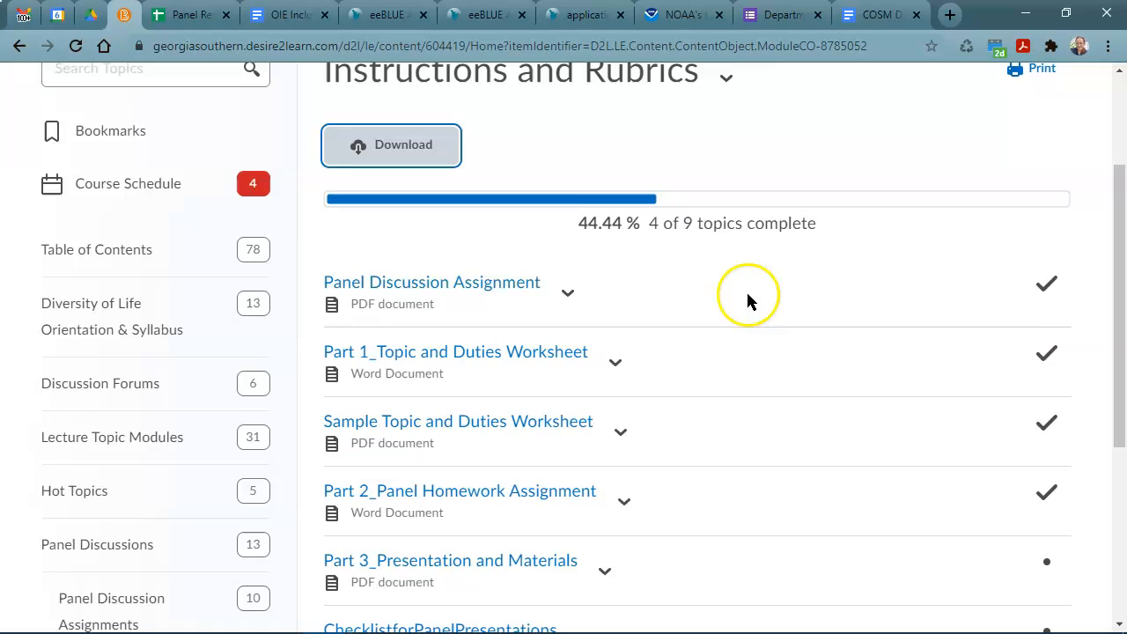
{"action": "scroll", "scroll_direction": "down", "scroll_amount": 3}
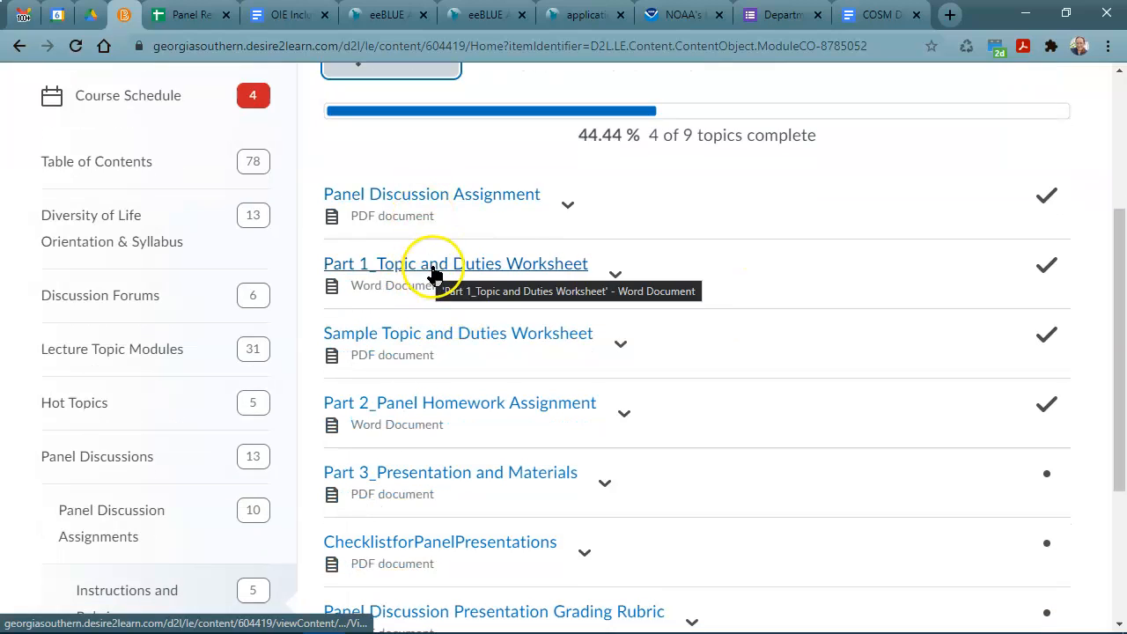
{"action": "mouse_move", "coordinate": [651, 269]}
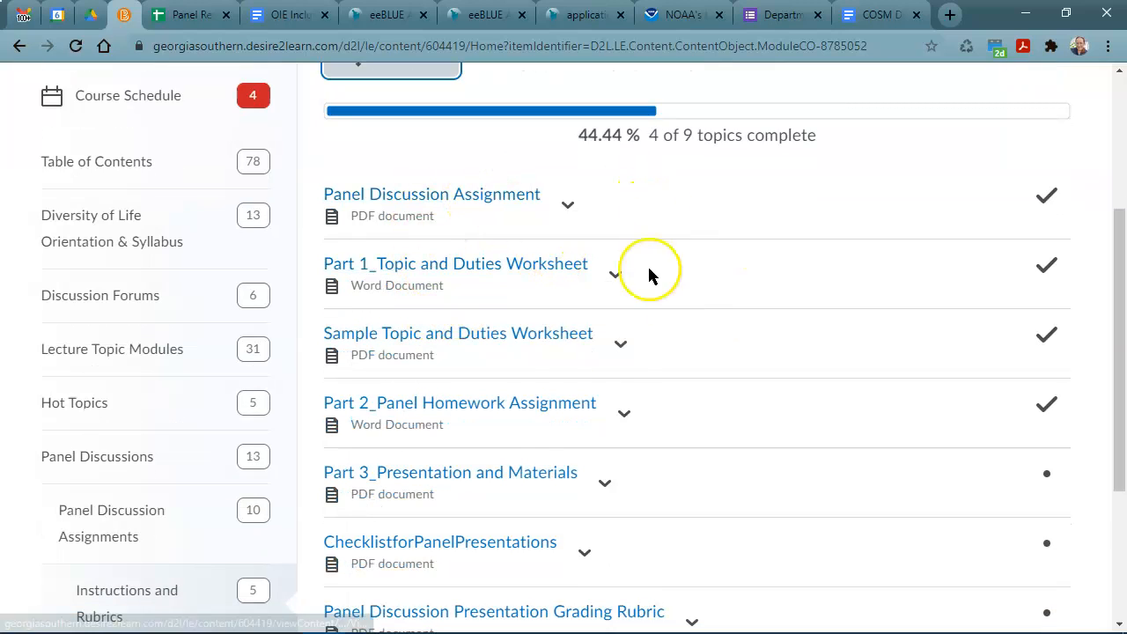
{"action": "mouse_move", "coordinate": [491, 414]}
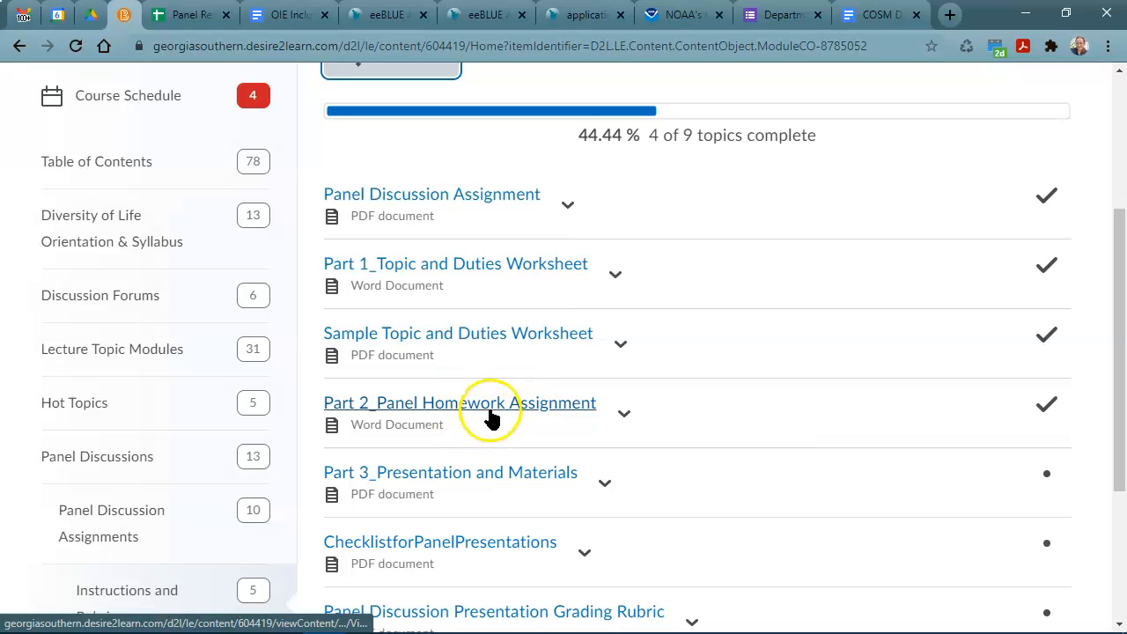
{"action": "scroll", "scroll_direction": "down", "scroll_amount": 3}
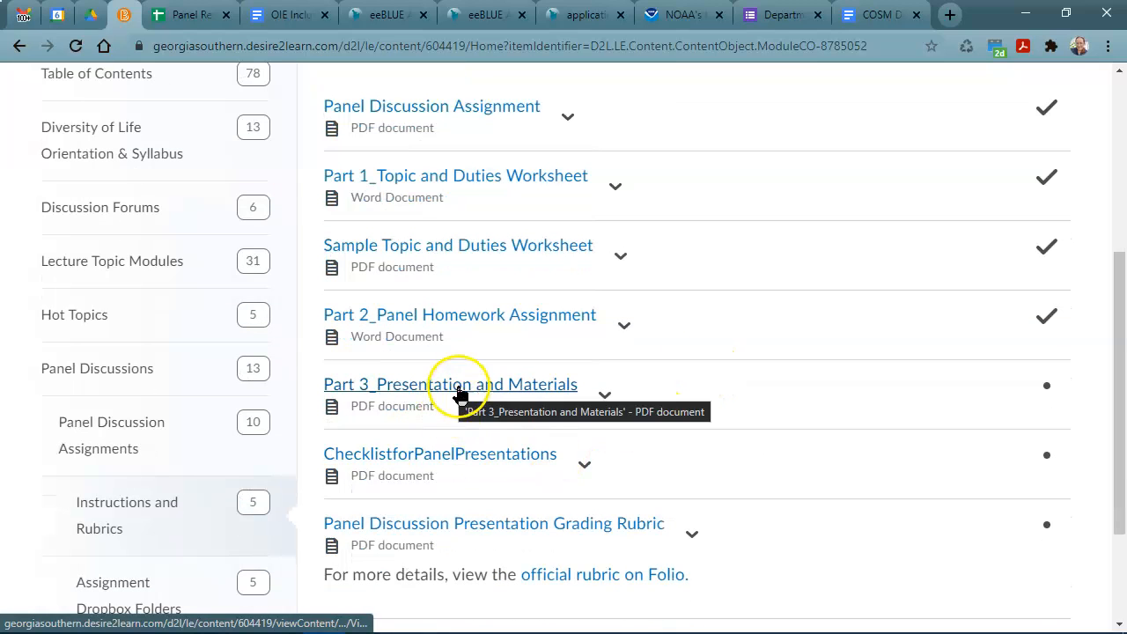
{"action": "mouse_move", "coordinate": [440, 398]}
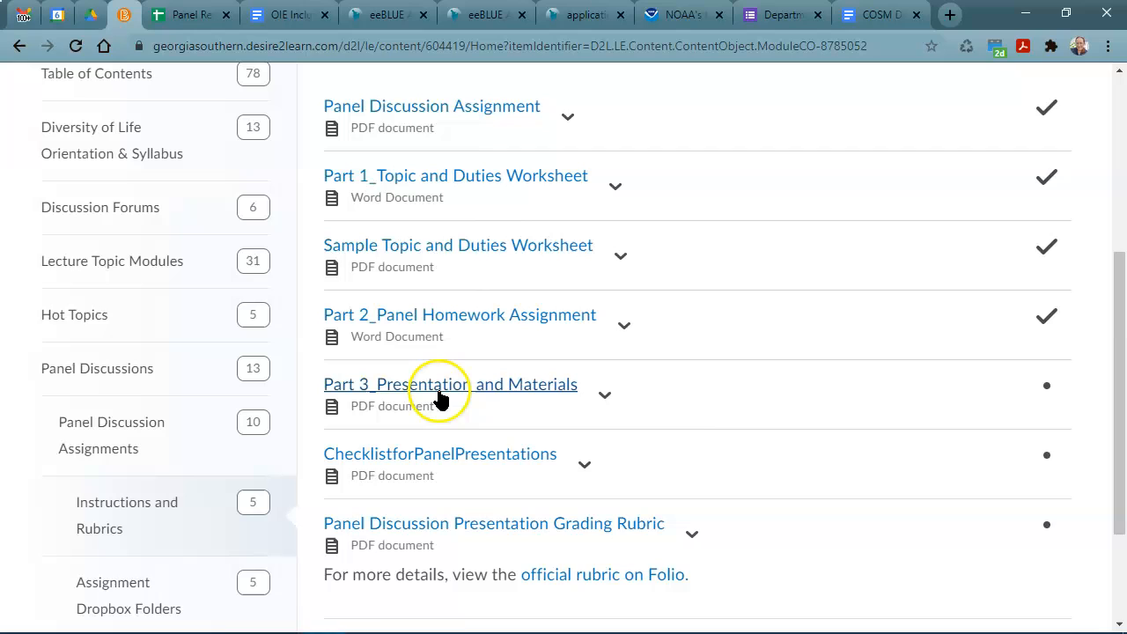
{"action": "mouse_move", "coordinate": [464, 390]}
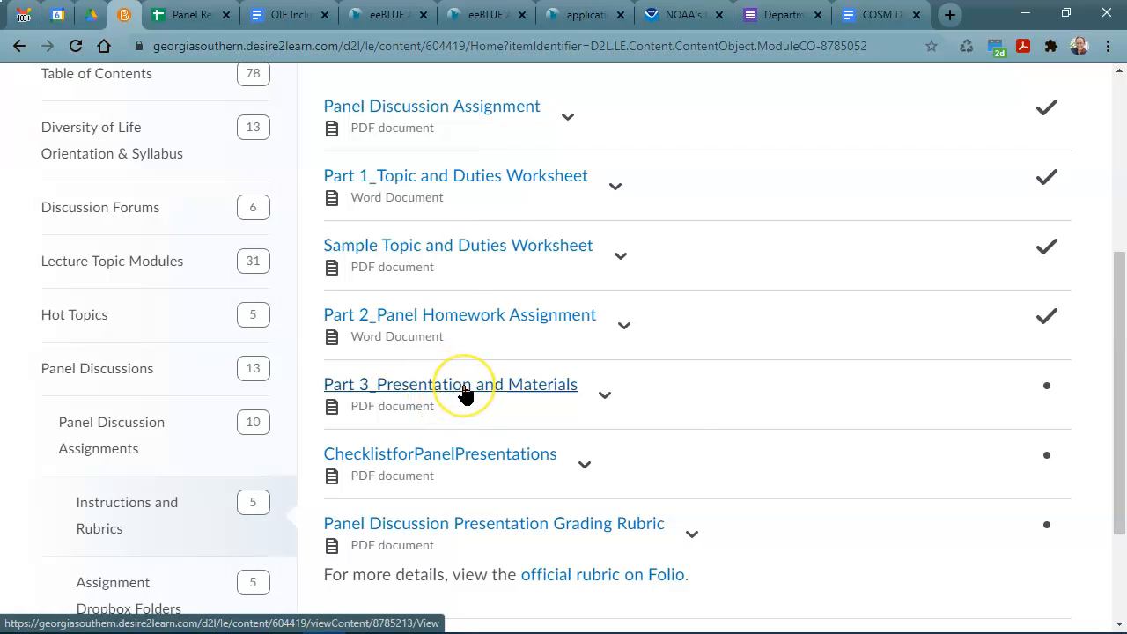
{"action": "mouse_move", "coordinate": [700, 403]}
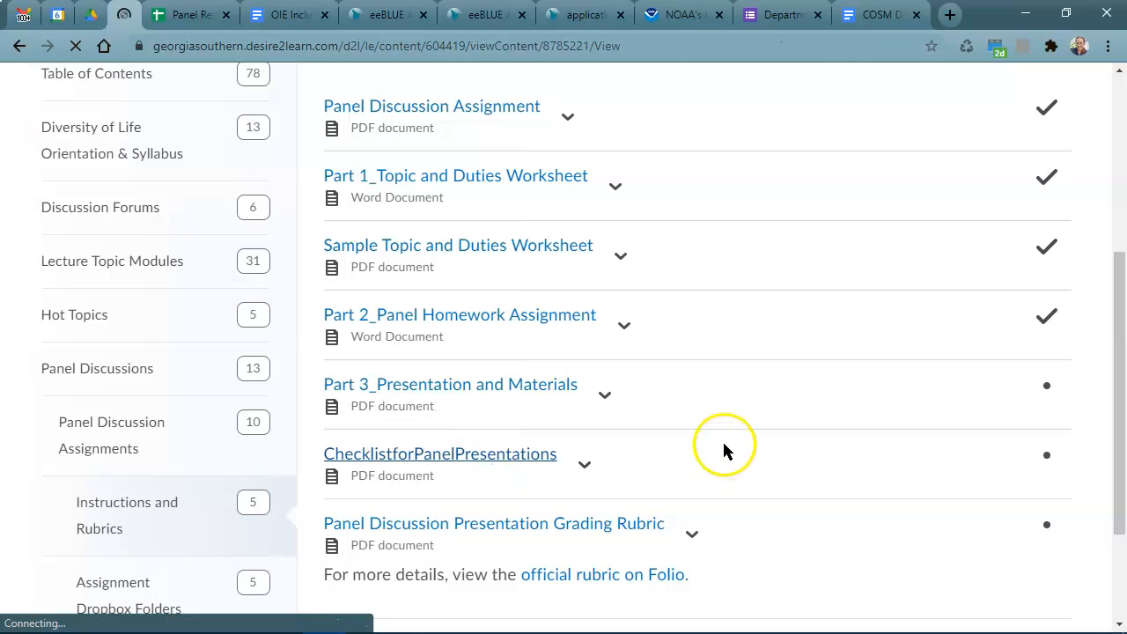
Step: Open ChecklistforPanelPresentations and scroll through its improvement, presentation and discussion checklists
{"action": "left_click", "coordinate": [440, 453]}
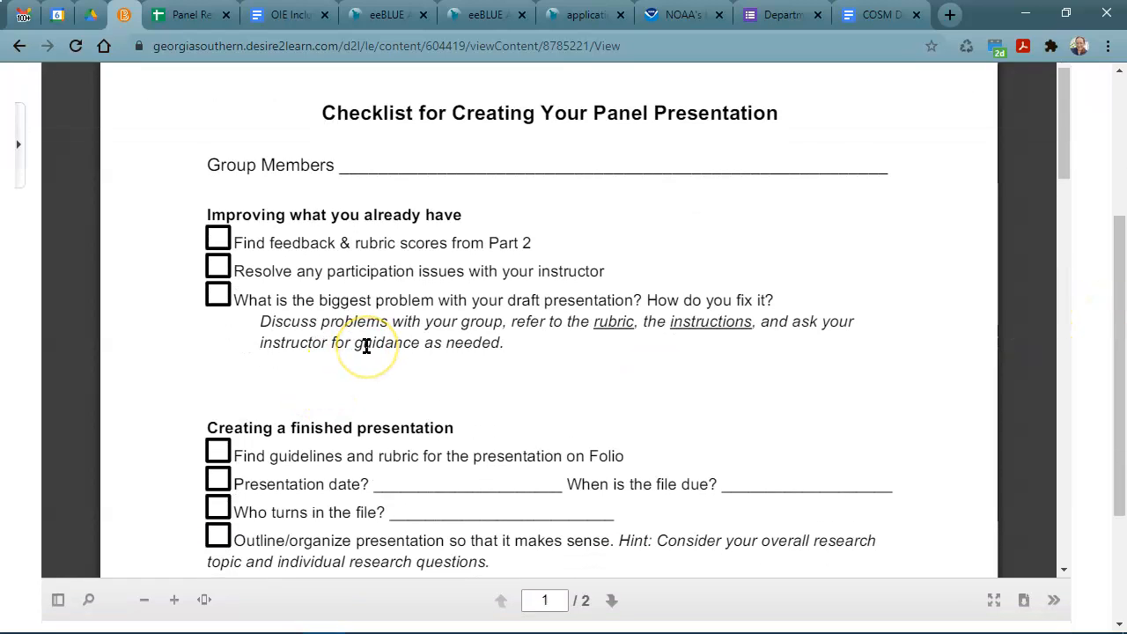
{"action": "scroll", "scroll_direction": "down", "scroll_amount": 3}
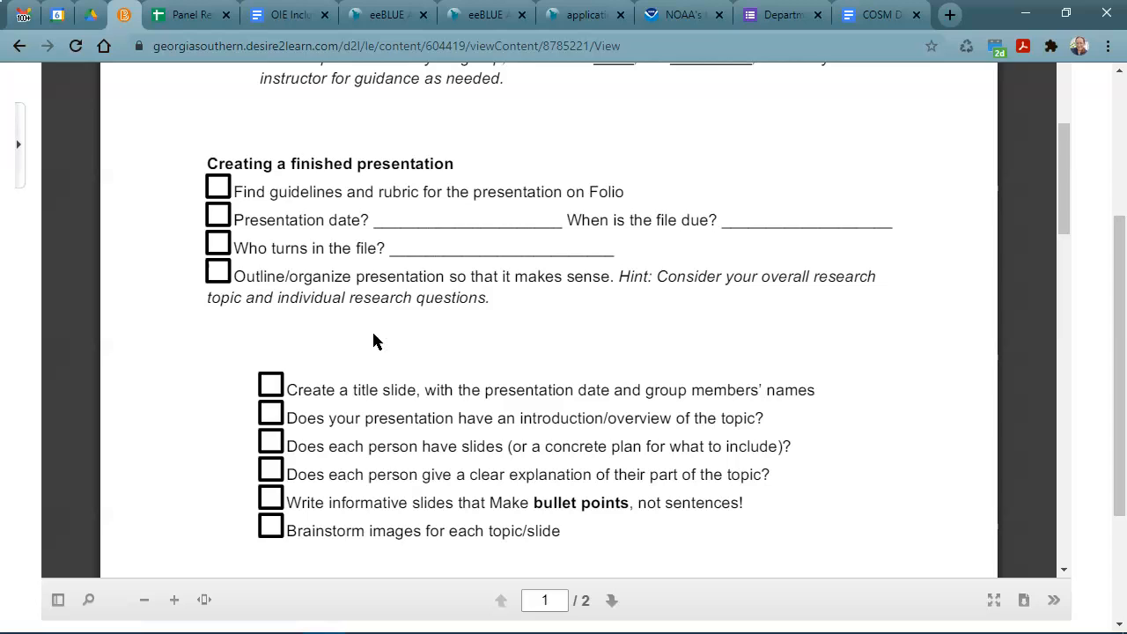
{"action": "scroll", "scroll_direction": "down", "scroll_amount": 3}
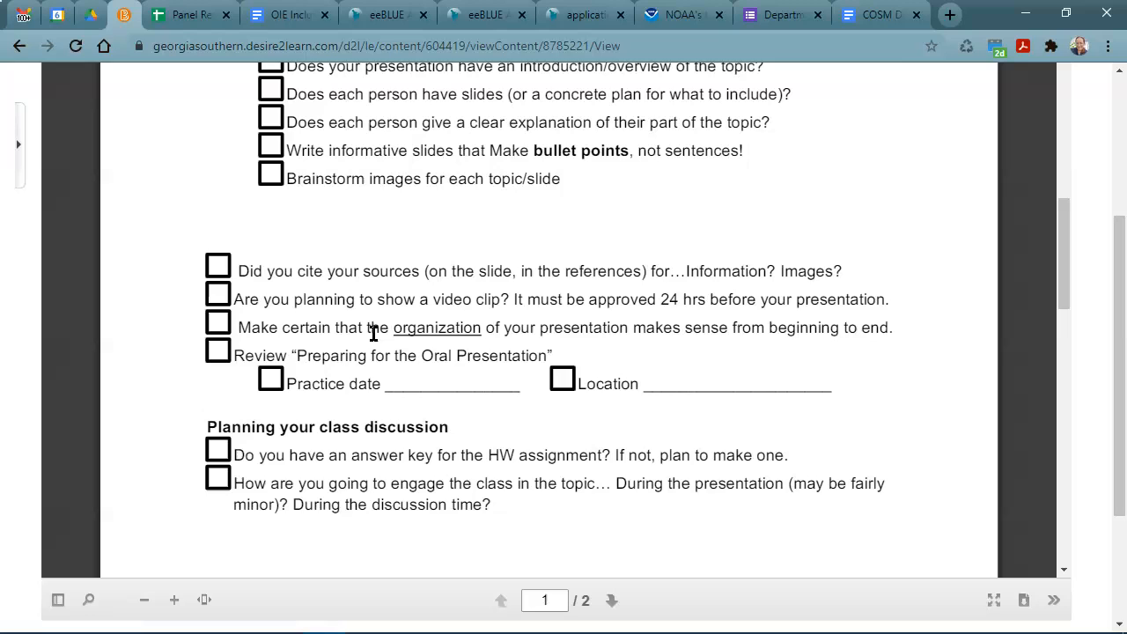
{"action": "scroll", "scroll_direction": "up", "scroll_amount": 3}
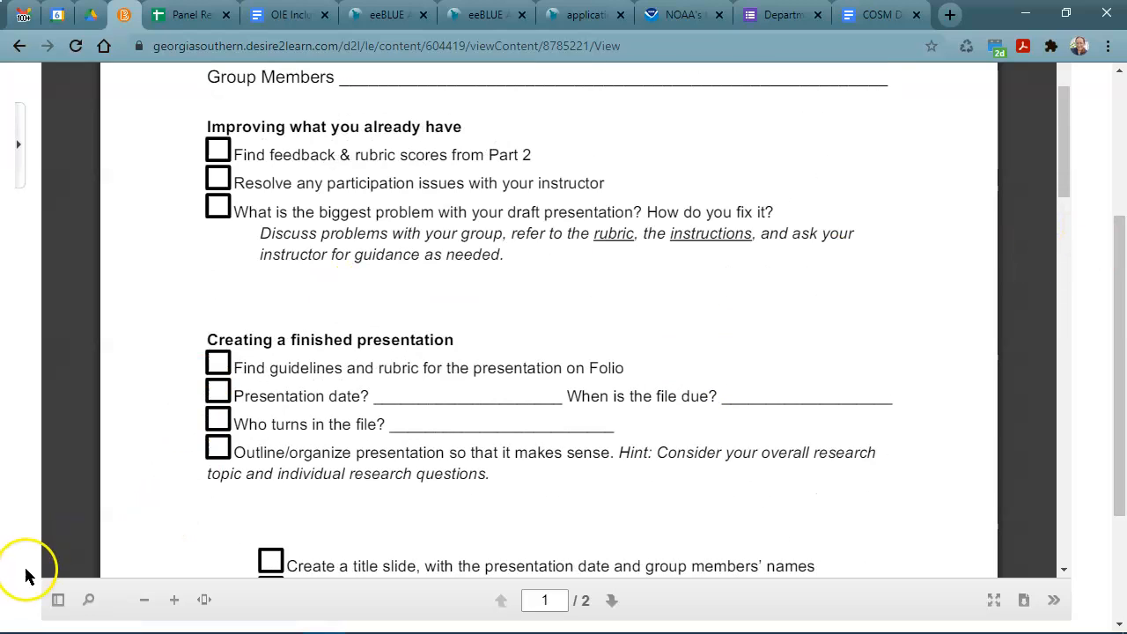
Step: Scroll the Panel Presentation rubric past Organization, Resource Quality and Delivery Style to Discussion
{"action": "left_click", "coordinate": [20, 46]}
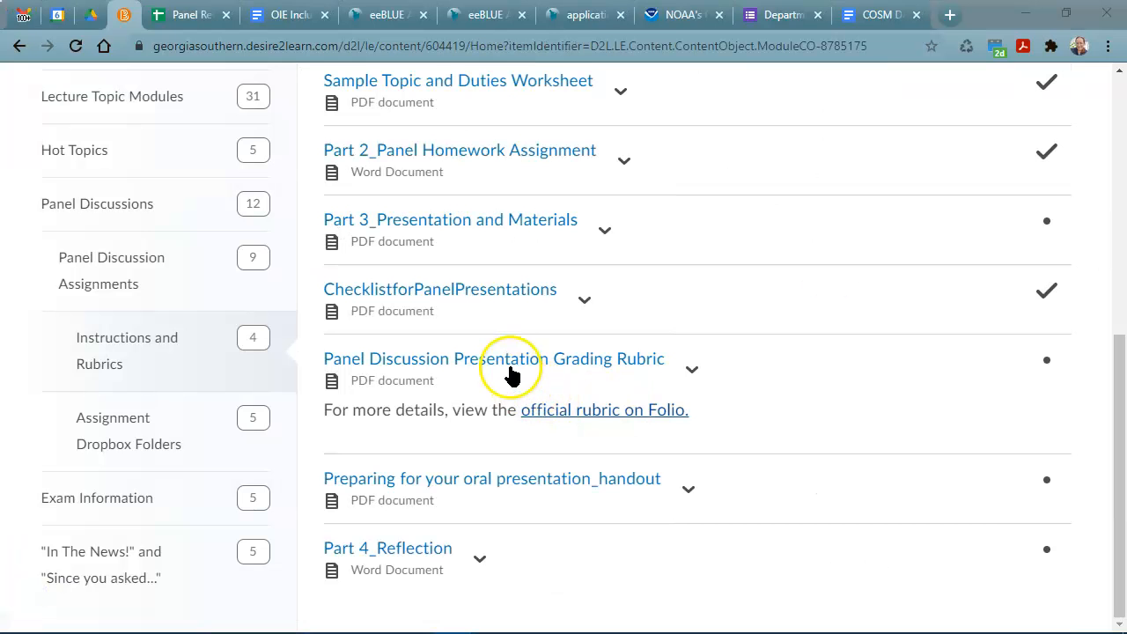
{"action": "mouse_move", "coordinate": [605, 410]}
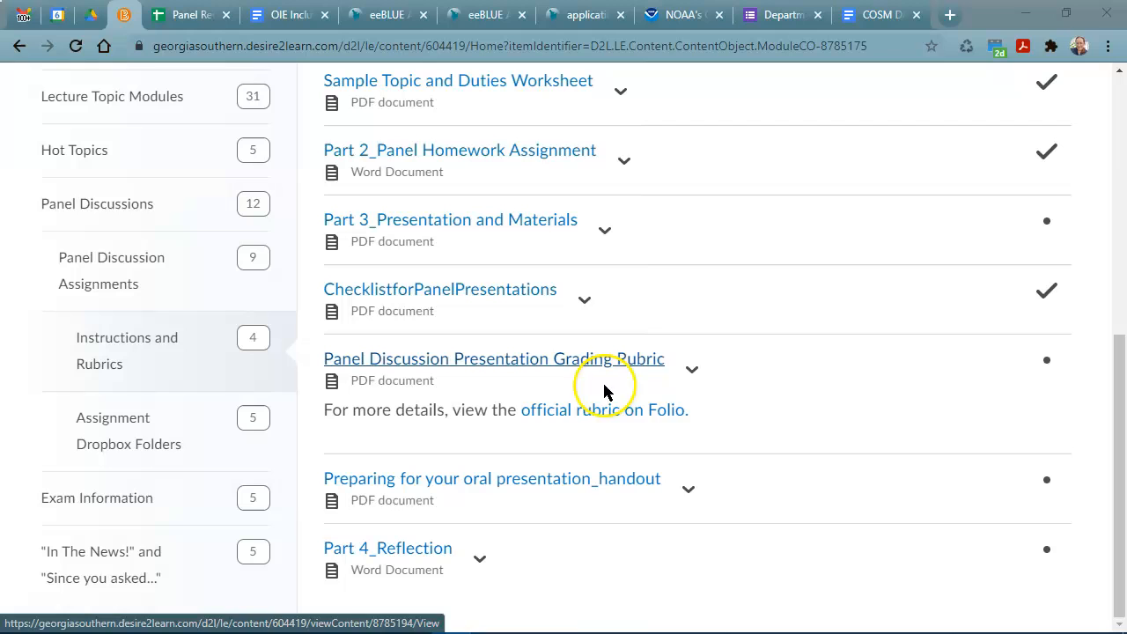
{"action": "mouse_move", "coordinate": [571, 409]}
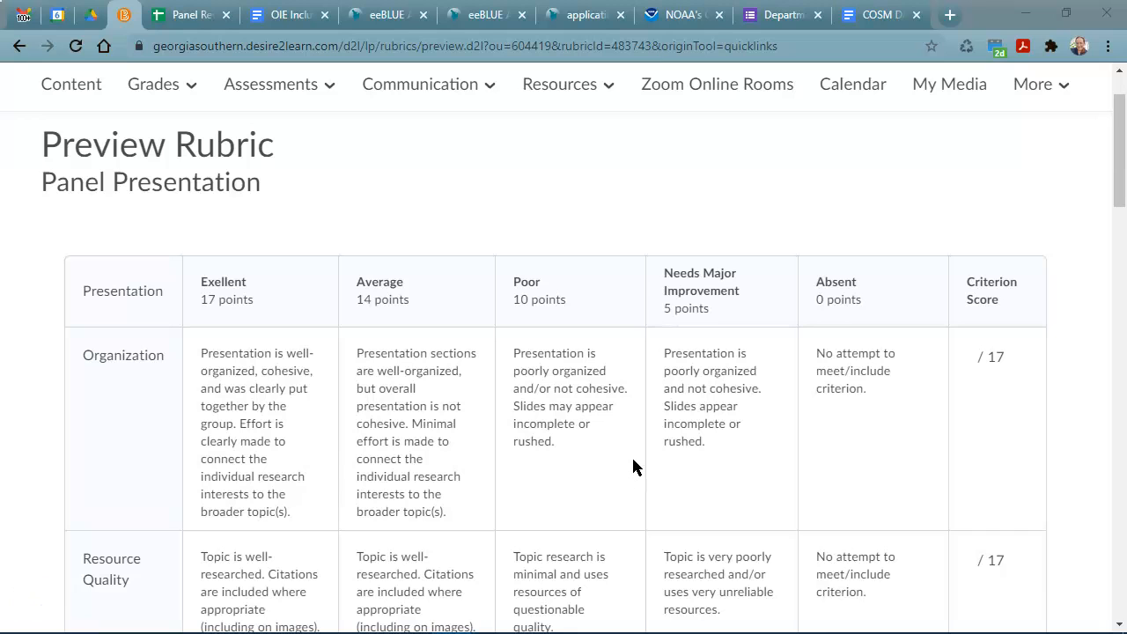
{"action": "scroll", "scroll_direction": "down", "scroll_amount": 3}
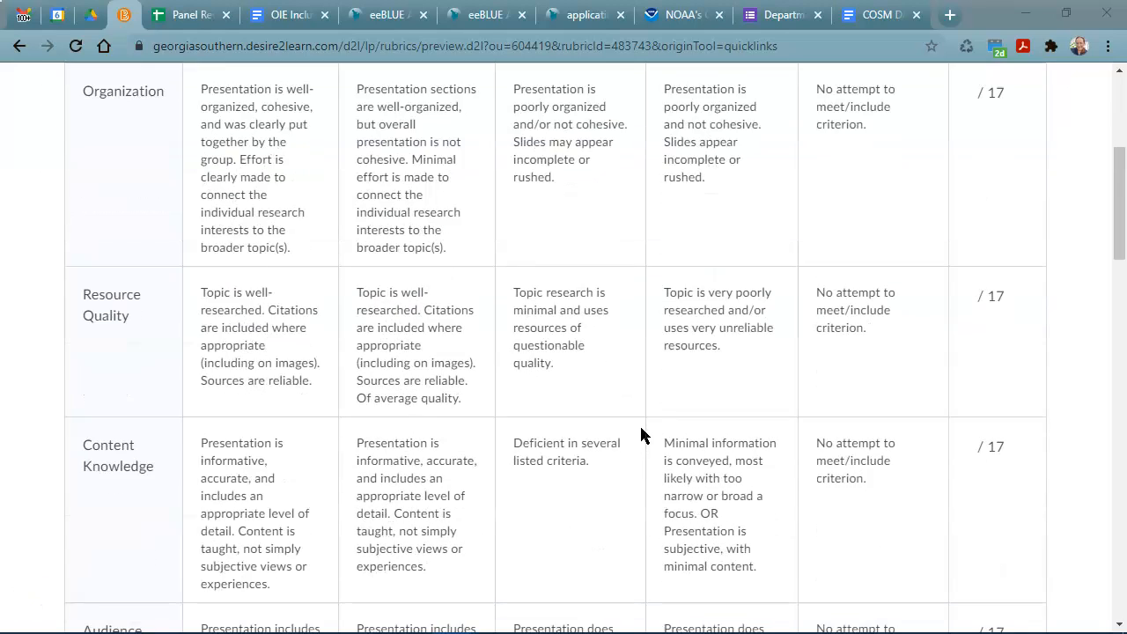
{"action": "scroll", "scroll_direction": "down", "scroll_amount": 3}
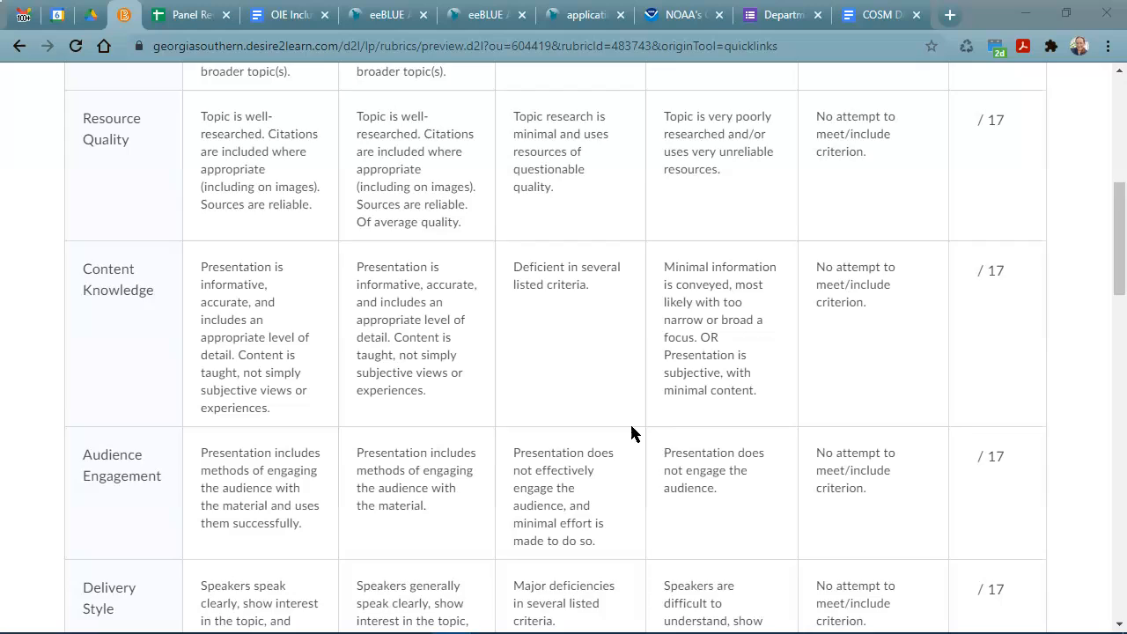
{"action": "scroll", "scroll_direction": "down", "scroll_amount": 3}
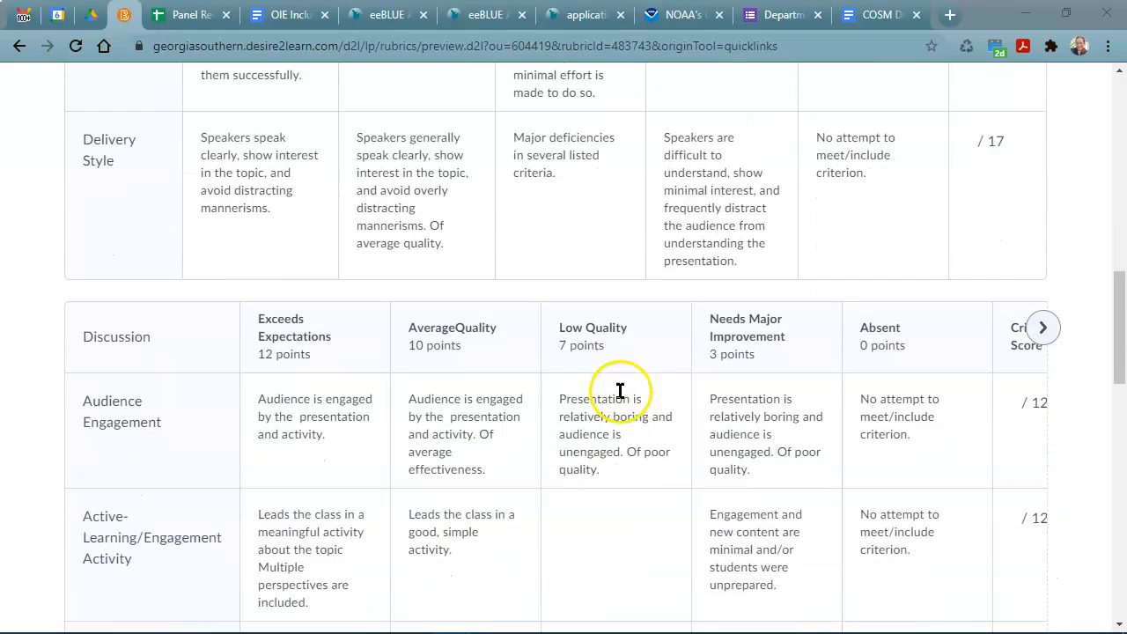
{"action": "scroll", "scroll_direction": "down", "scroll_amount": 3}
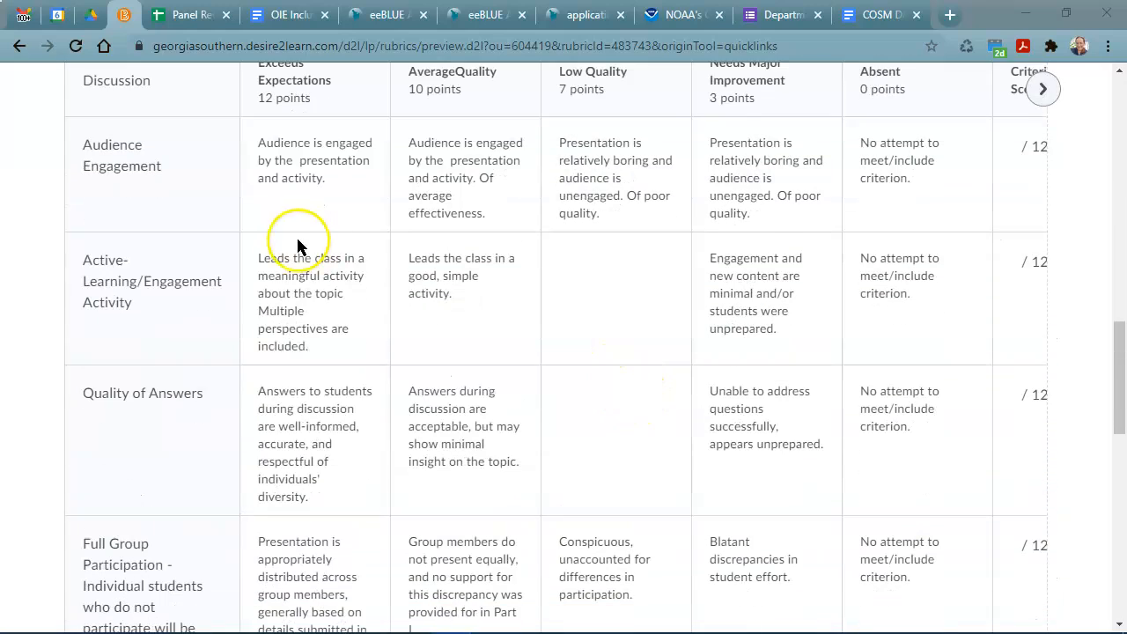
{"action": "scroll", "scroll_direction": "up", "scroll_amount": 3}
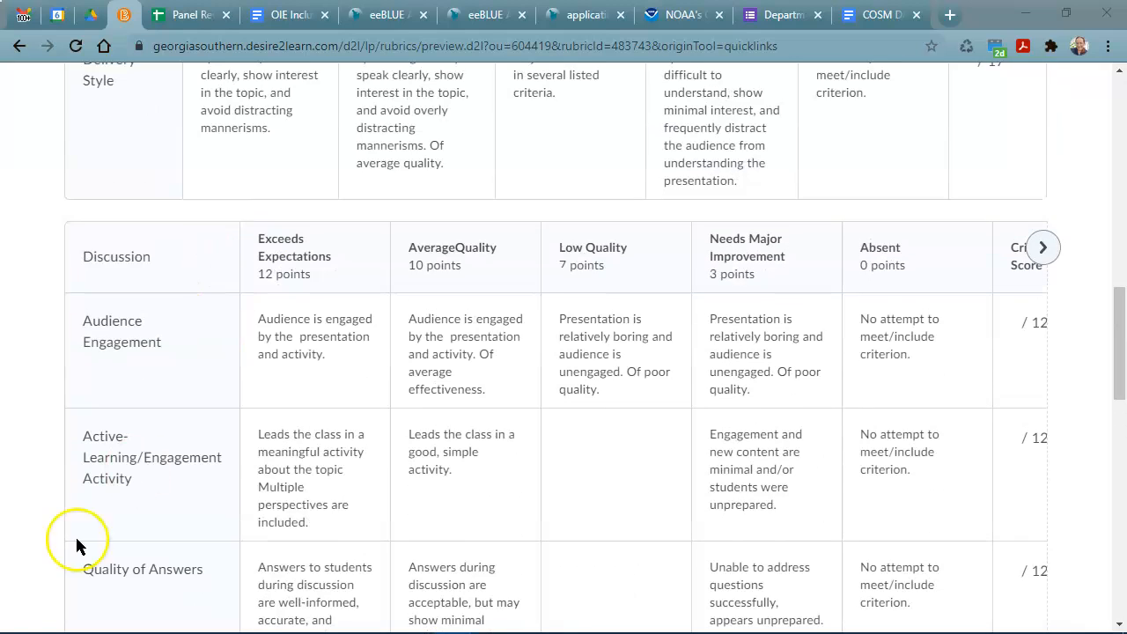
Step: Return to Instructions and Rubrics and open the Part 2_Panel Homework Assignment
{"action": "left_click", "coordinate": [21, 45]}
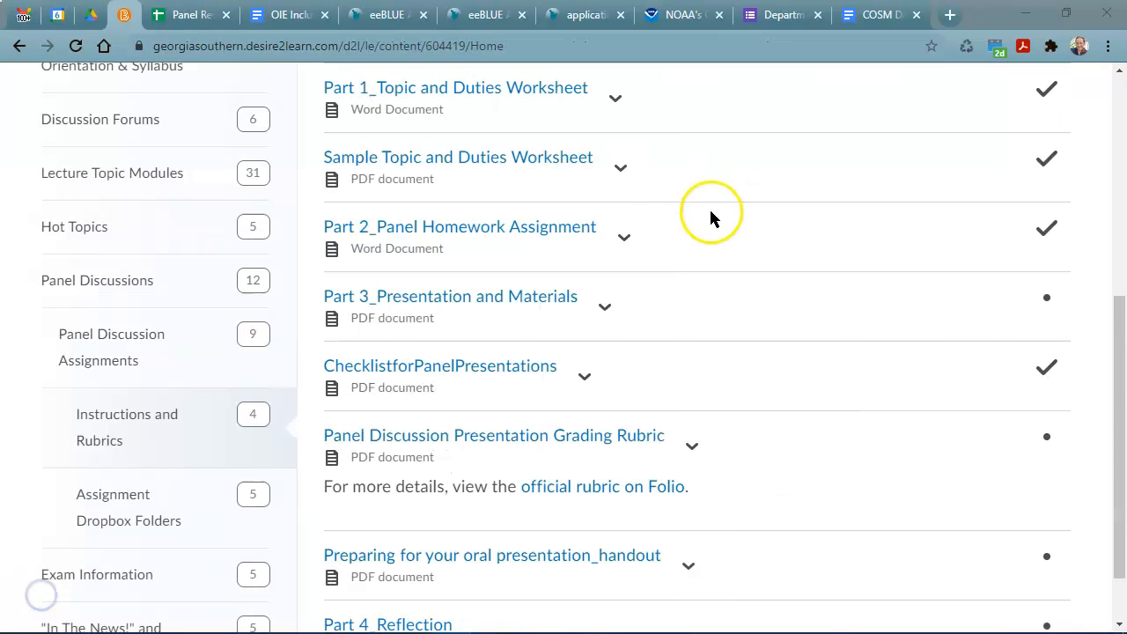
{"action": "mouse_move", "coordinate": [713, 218]}
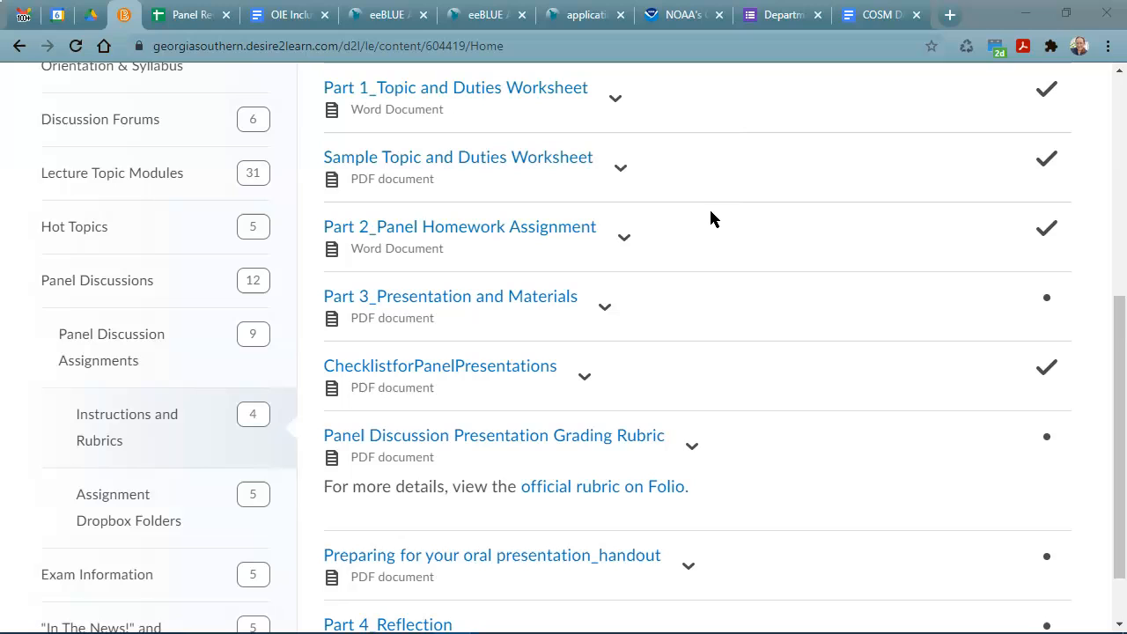
{"action": "mouse_move", "coordinate": [556, 237]}
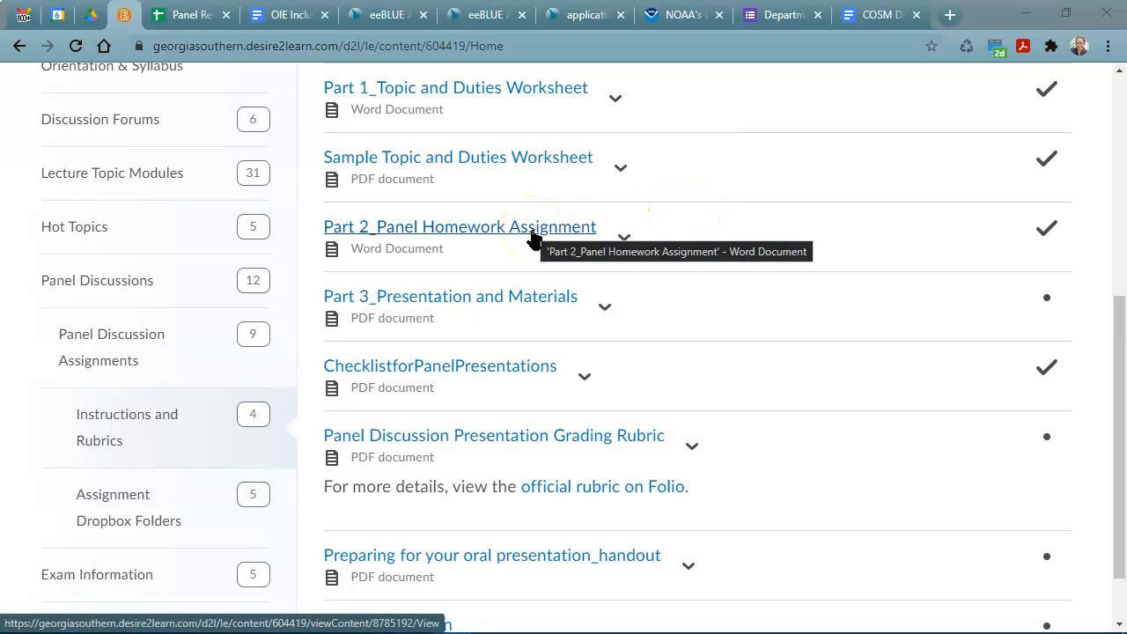
{"action": "left_click", "coordinate": [459, 226]}
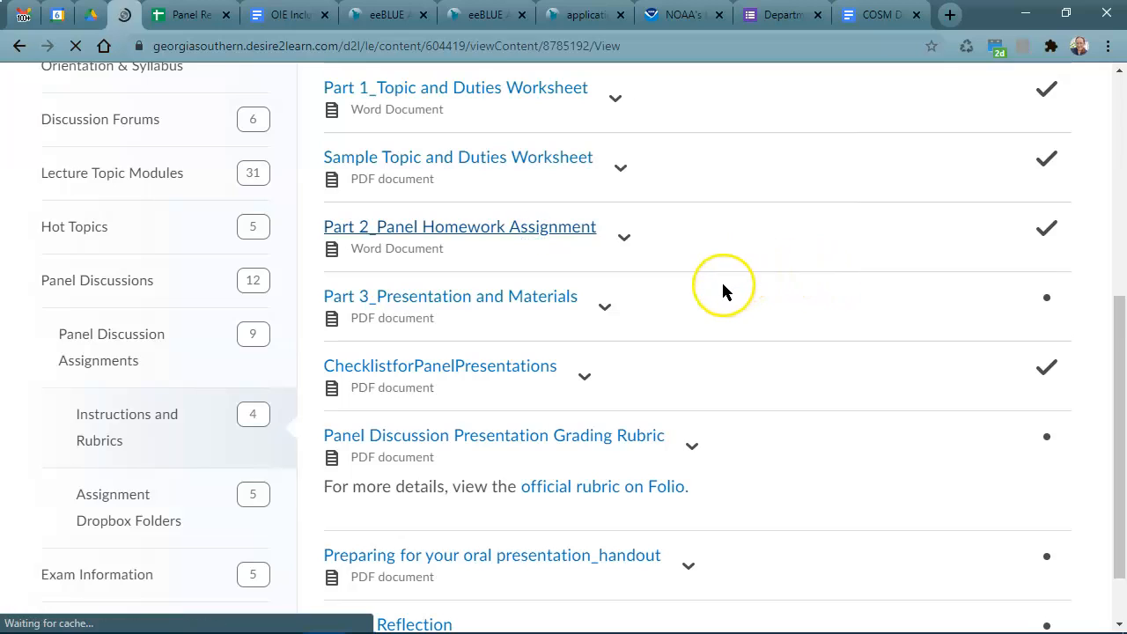
{"action": "left_click", "coordinate": [459, 226]}
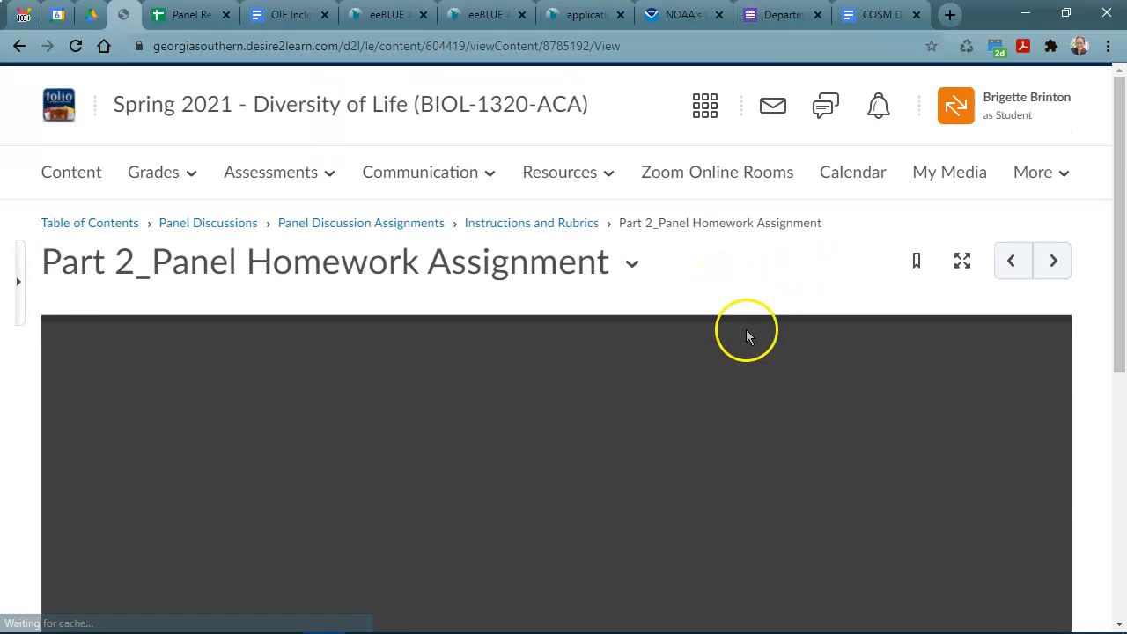
Step: Scroll page 1 of the assignment from its directions and deadline to the class-engagement summary
{"action": "scroll", "scroll_direction": "down", "scroll_amount": 3}
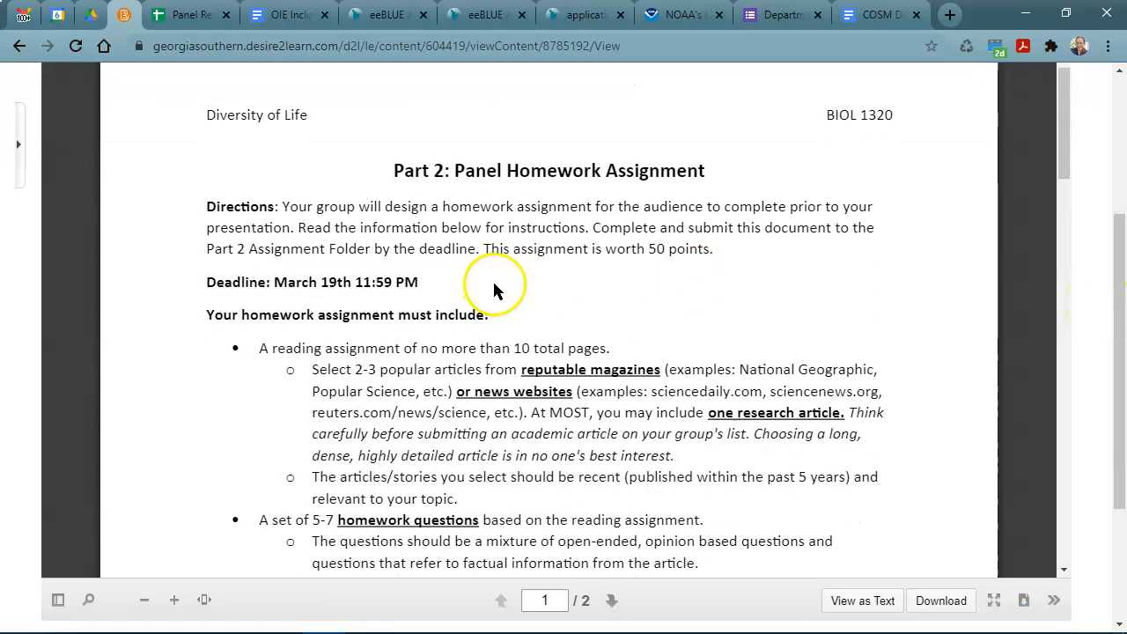
{"action": "mouse_move", "coordinate": [541, 339]}
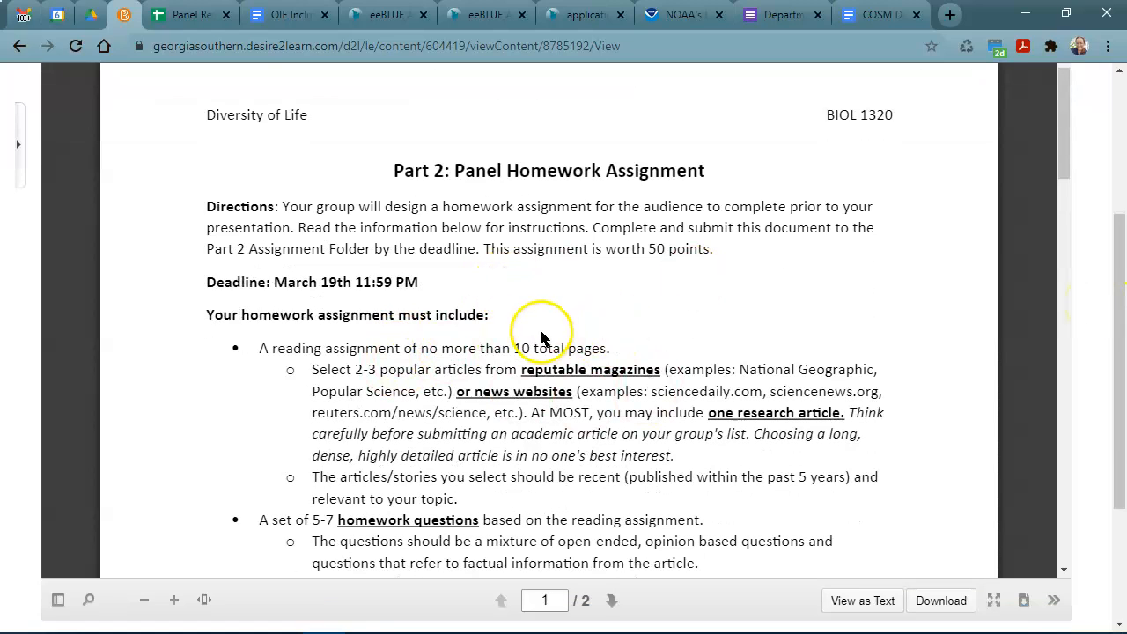
{"action": "mouse_move", "coordinate": [513, 365]}
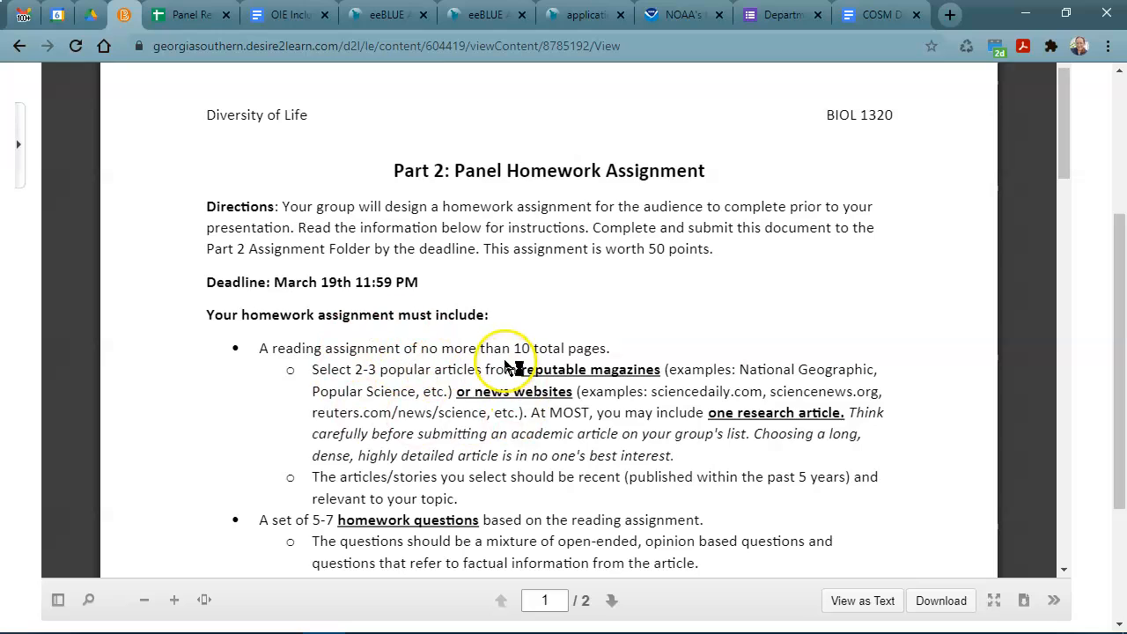
{"action": "mouse_move", "coordinate": [831, 405]}
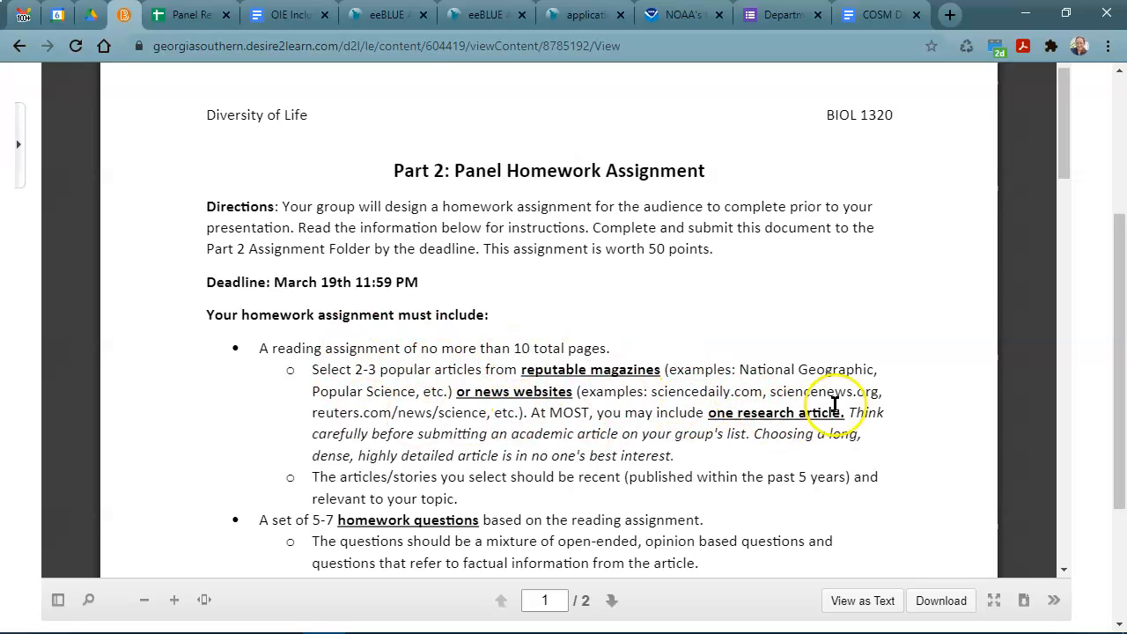
{"action": "mouse_move", "coordinate": [343, 347]}
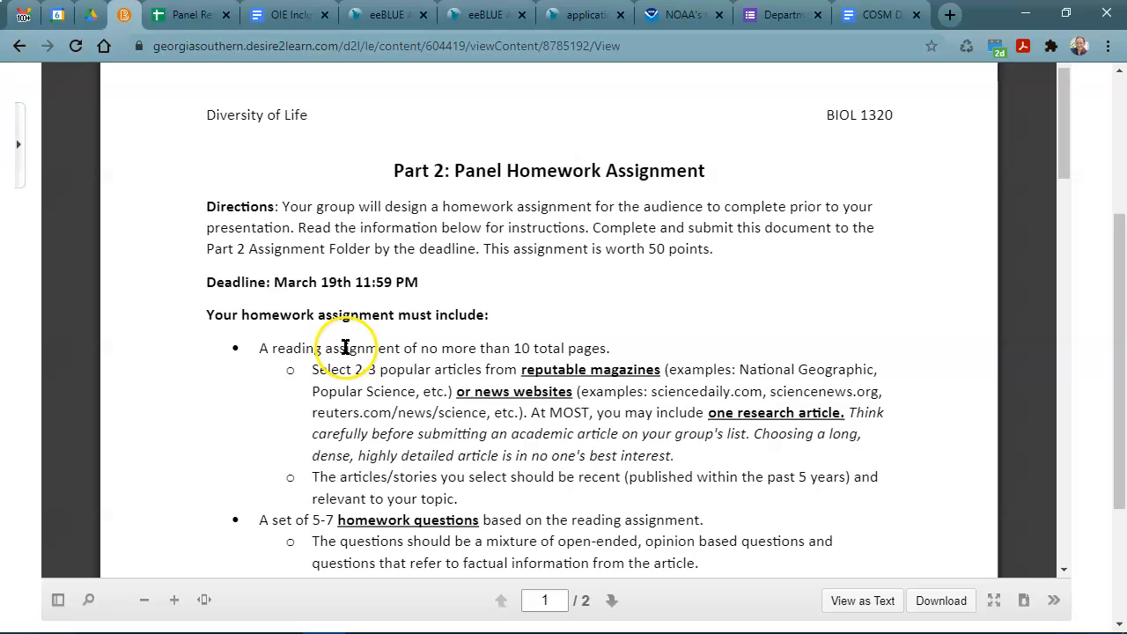
{"action": "scroll", "scroll_direction": "down", "scroll_amount": 3}
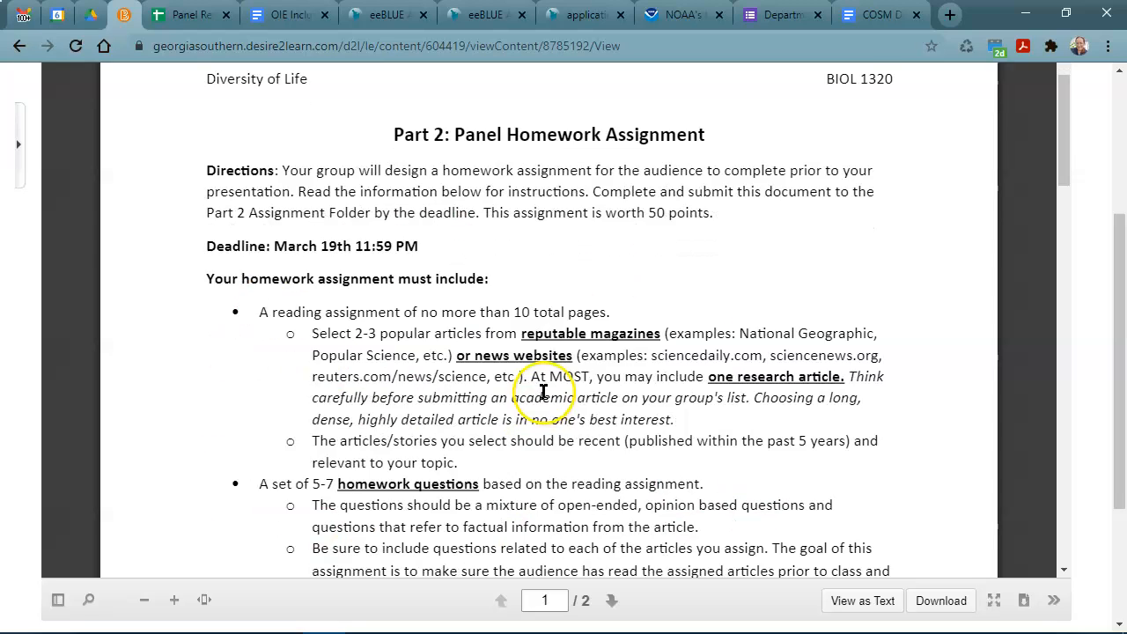
{"action": "scroll", "scroll_direction": "down", "scroll_amount": 3}
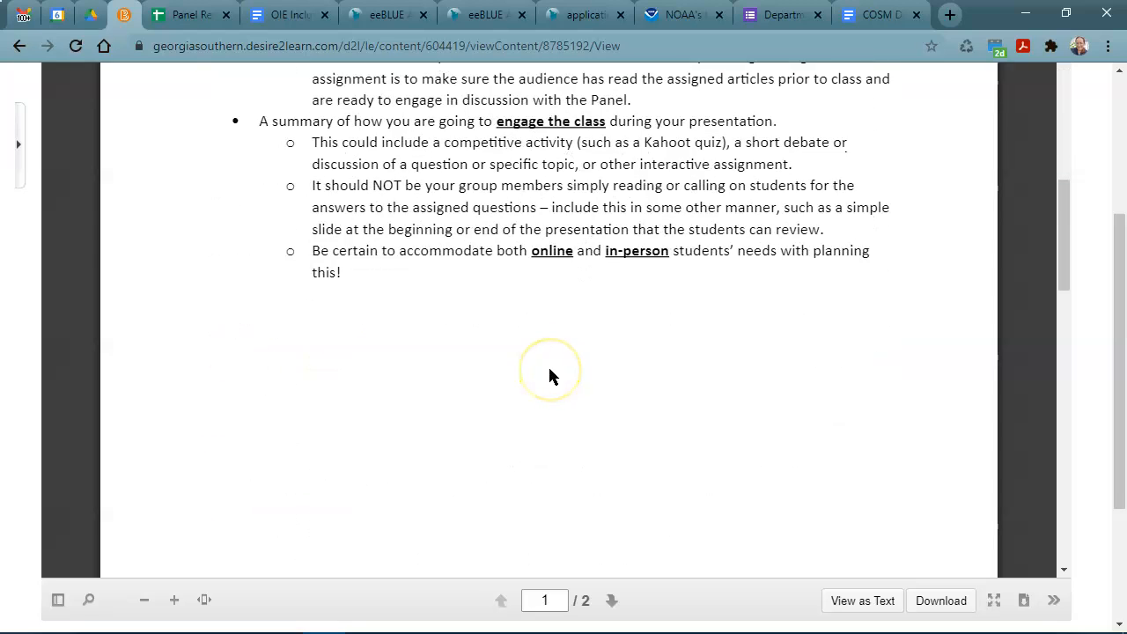
Step: Scroll onto page 2 to view the Panel Name, Topic and Pre-Panel Preparation questions
{"action": "scroll", "scroll_direction": "down", "scroll_amount": 3}
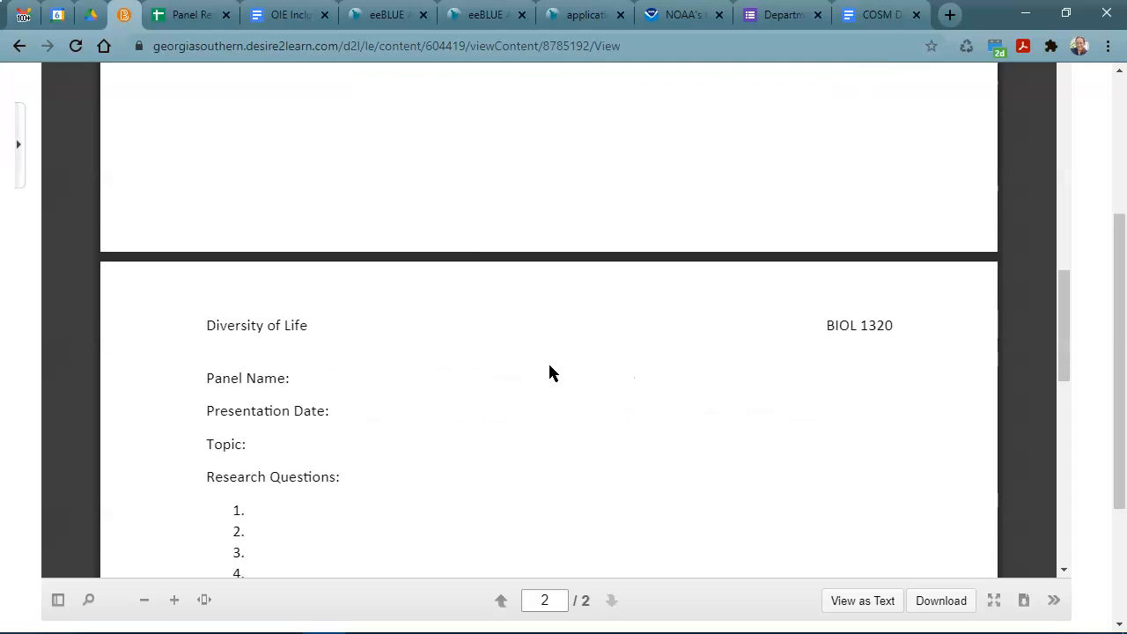
{"action": "scroll", "scroll_direction": "down", "scroll_amount": 3}
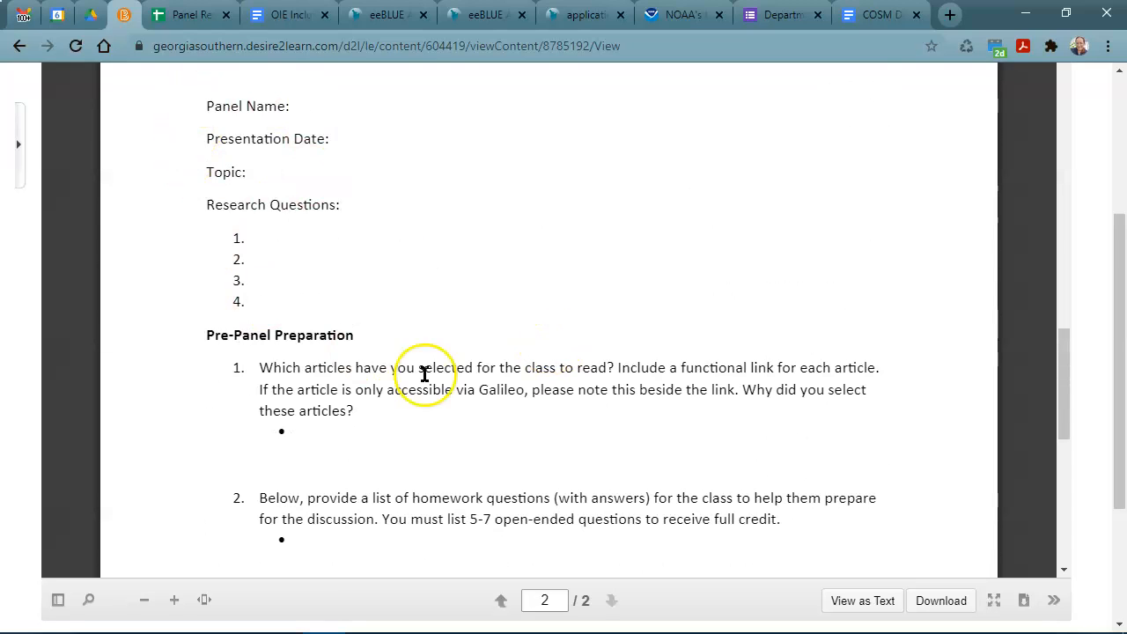
{"action": "scroll", "scroll_direction": "up", "scroll_amount": 3}
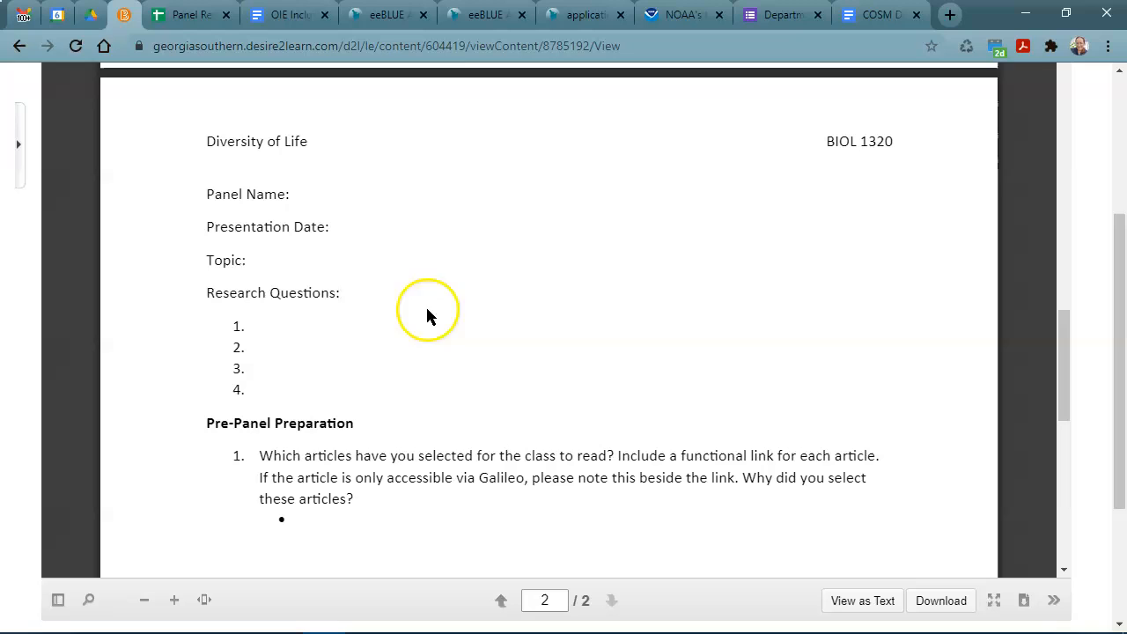
{"action": "mouse_move", "coordinate": [515, 430]}
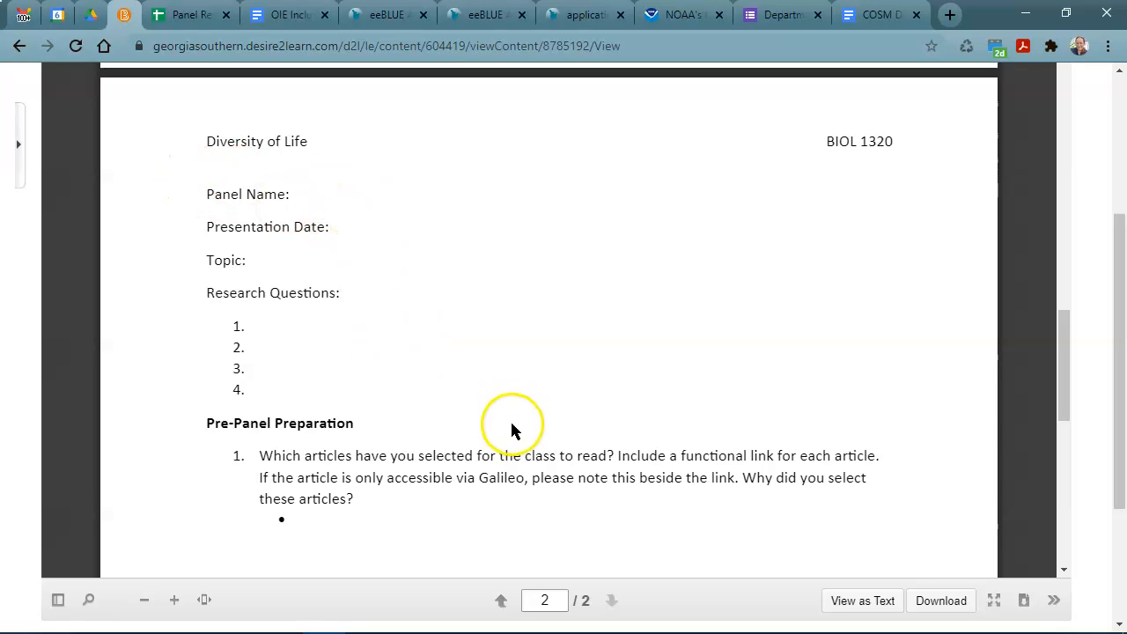
{"action": "mouse_move", "coordinate": [542, 413]}
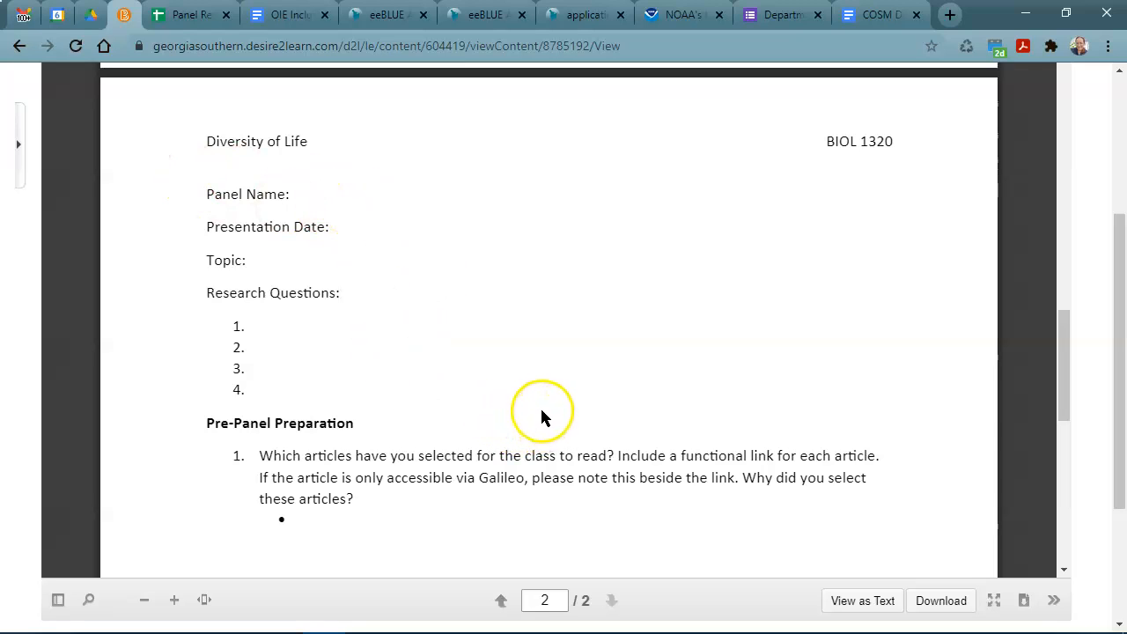
{"action": "mouse_move", "coordinate": [456, 393]}
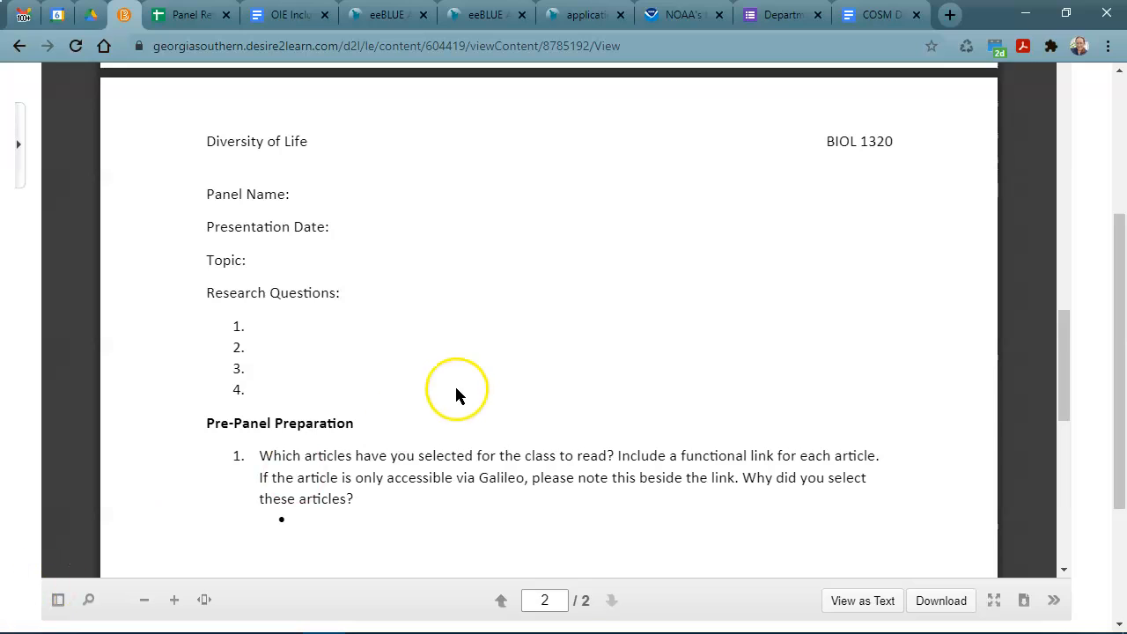
{"action": "mouse_move", "coordinate": [457, 396]}
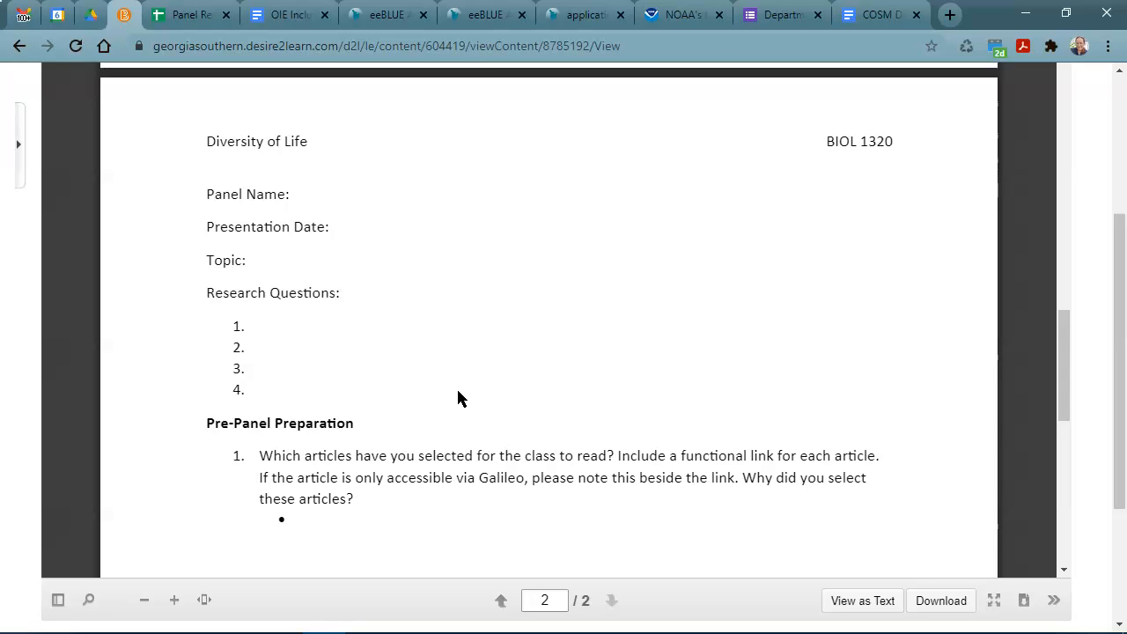
{"action": "left_click", "coordinate": [459, 391]}
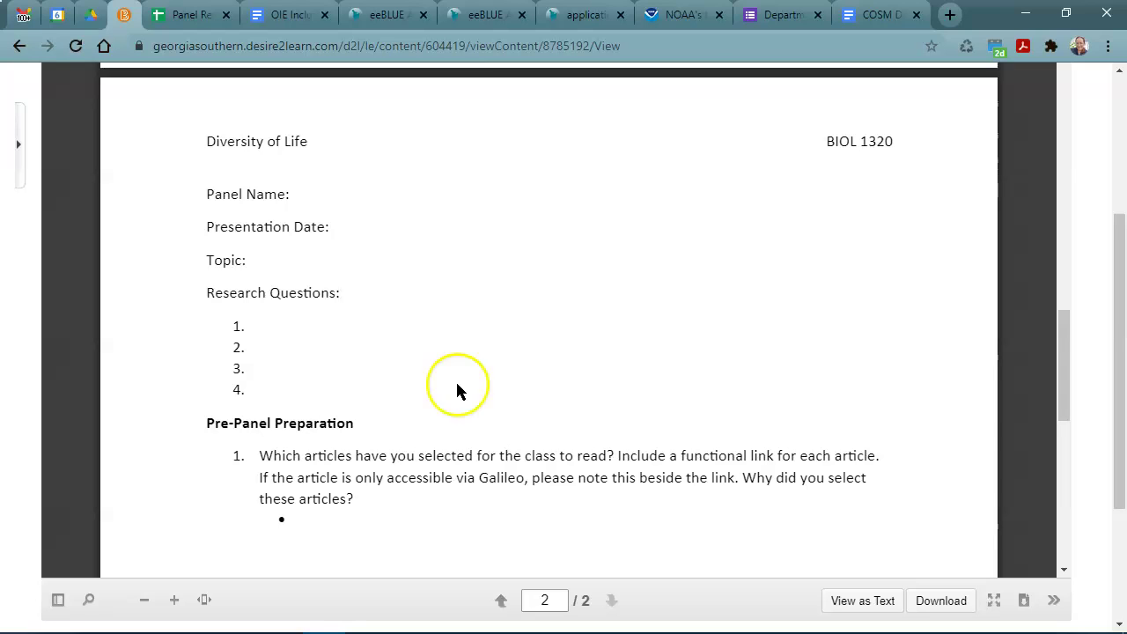
{"action": "mouse_move", "coordinate": [528, 281]}
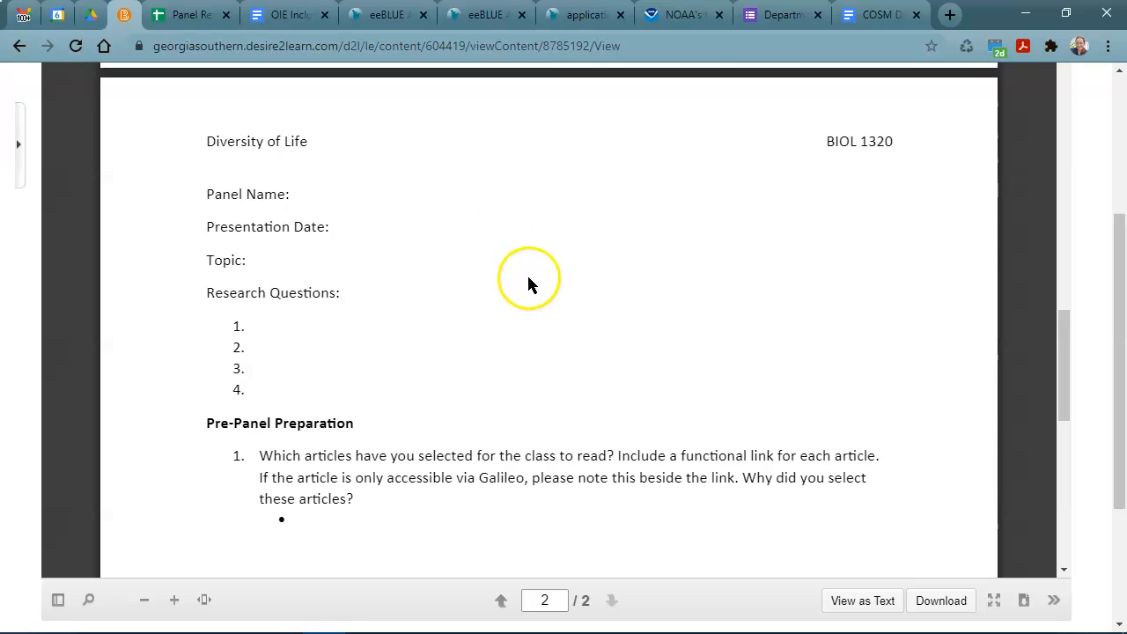
{"action": "mouse_move", "coordinate": [192, 425]}
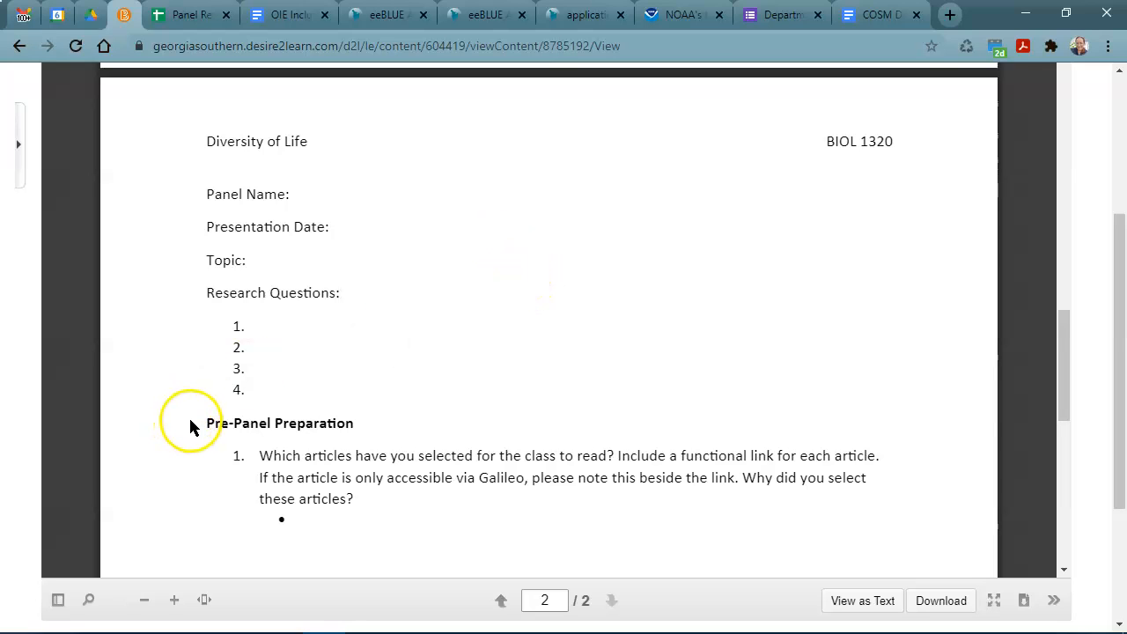
{"action": "mouse_move", "coordinate": [202, 415]}
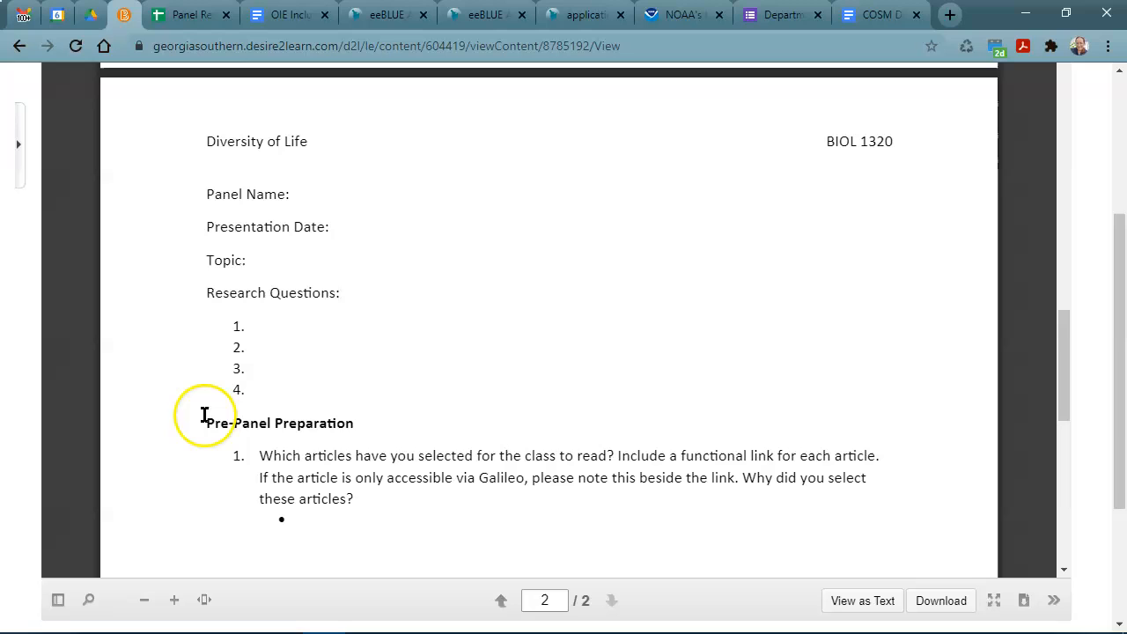
{"action": "mouse_move", "coordinate": [35, 589]}
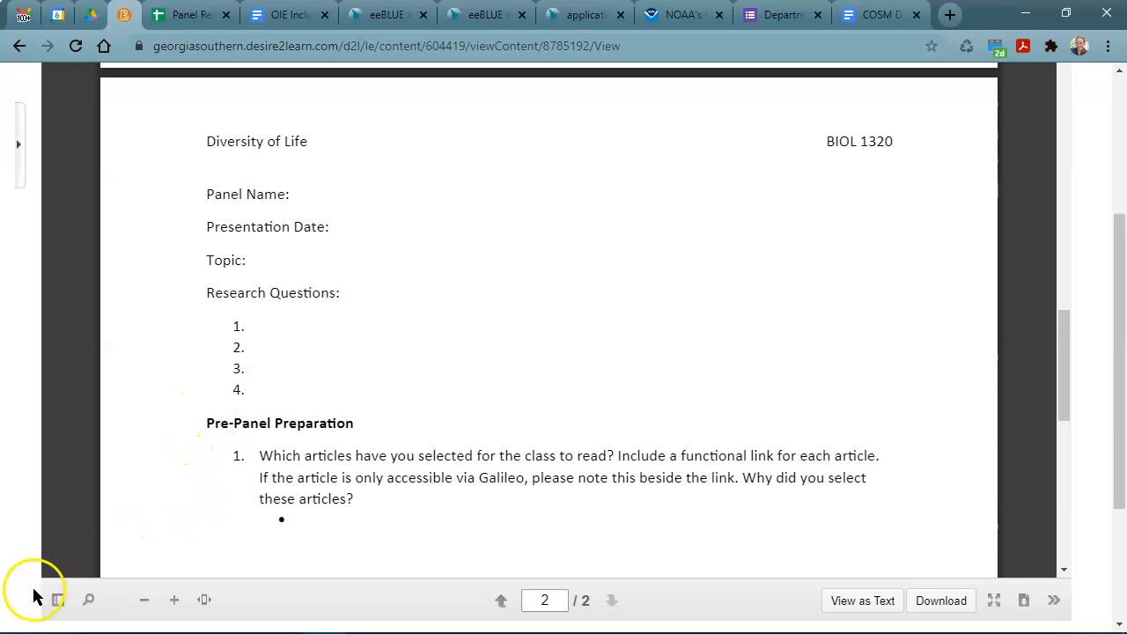
{"action": "mouse_move", "coordinate": [35, 599]}
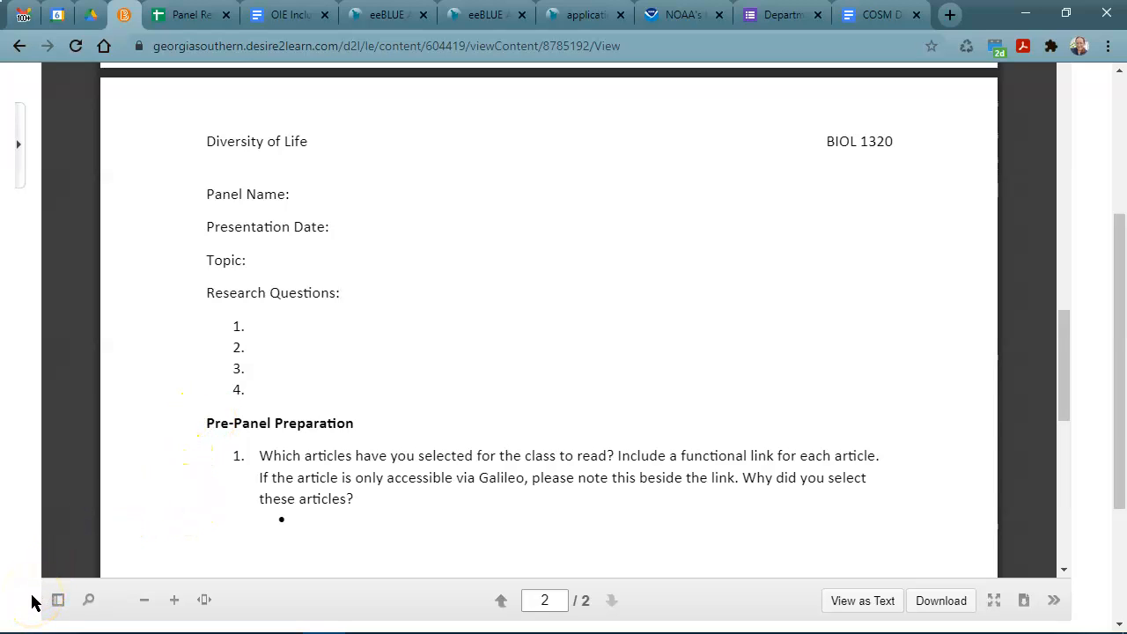